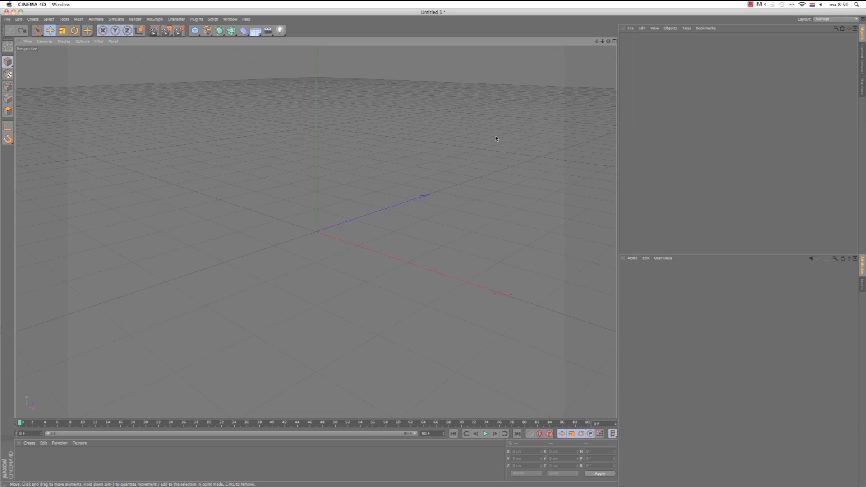
mouse_move(447, 146)
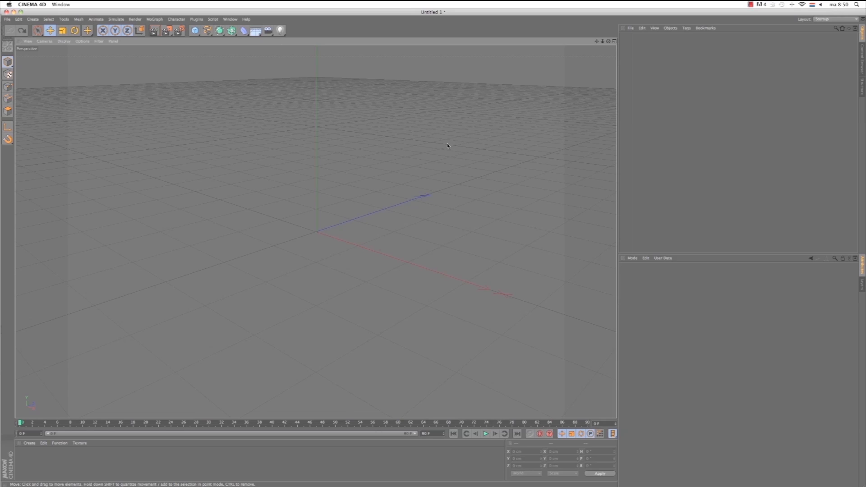
mouse_move(380, 157)
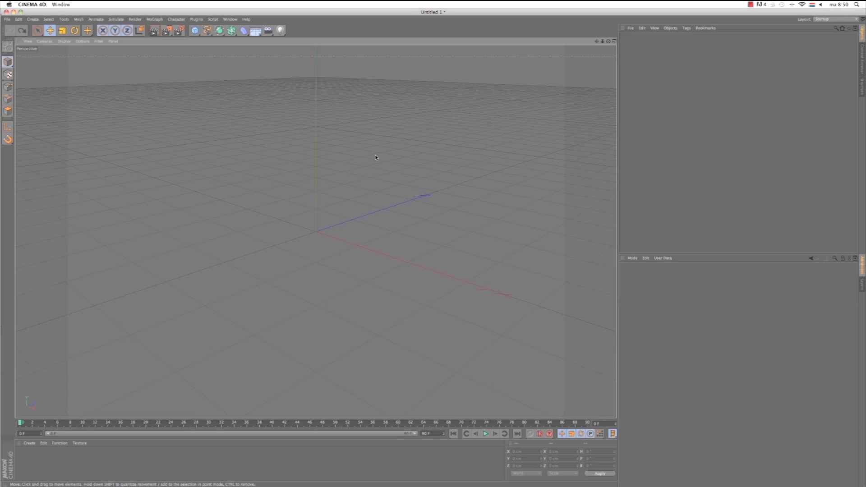
mouse_move(349, 158)
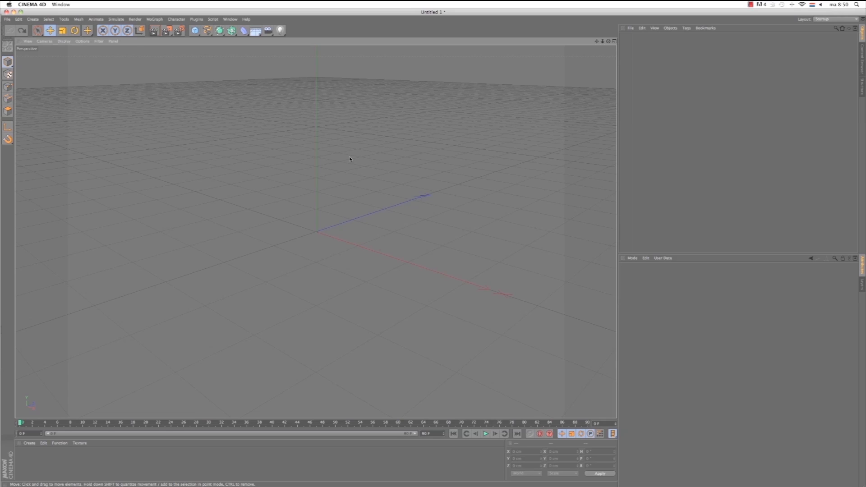
mouse_move(252, 72)
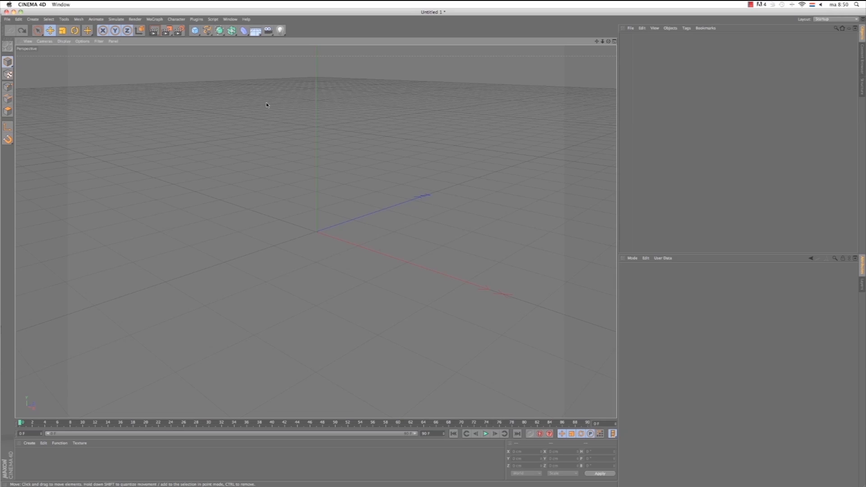
mouse_move(380, 205)
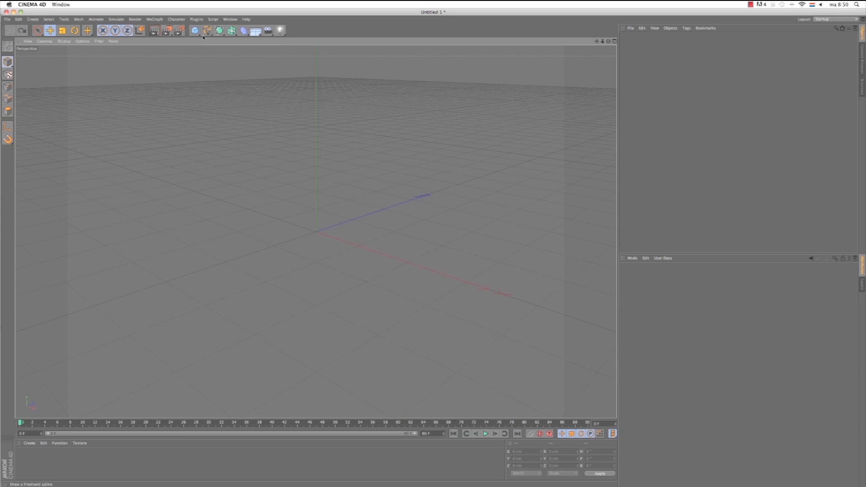
- Add a MoText 3D text object and drag its Depth up for deeper extrusion
click(154, 19)
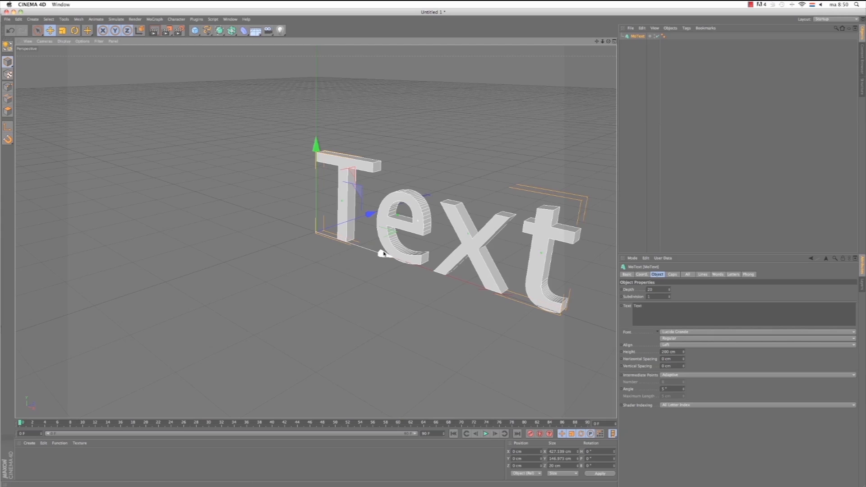
drag(381, 254, 307, 221)
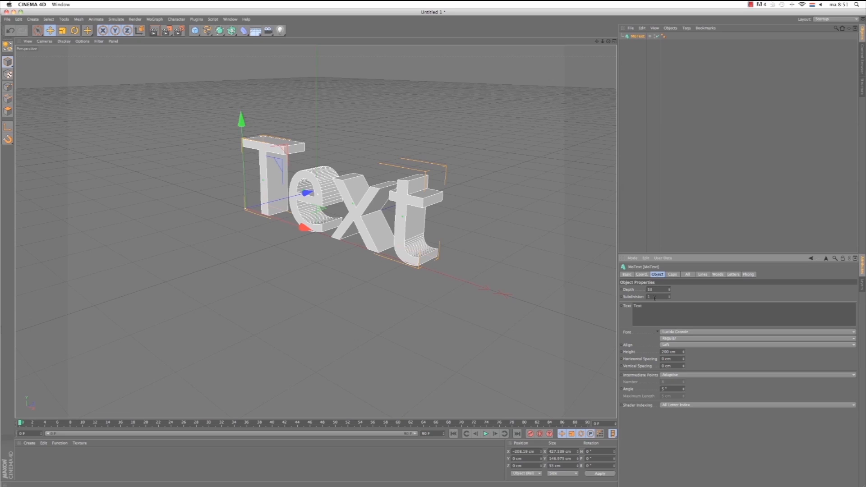
- Change the text field from the placeholder to read COOL
click(637, 305)
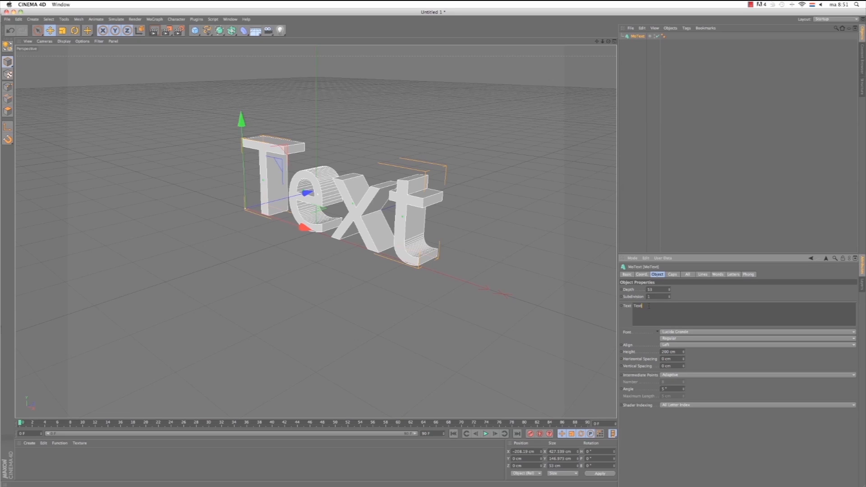
double_click(636, 305)
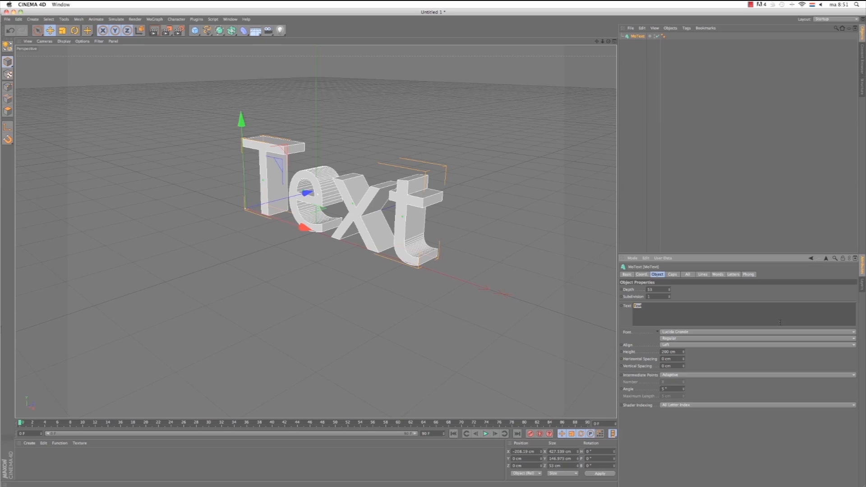
text(COOL)
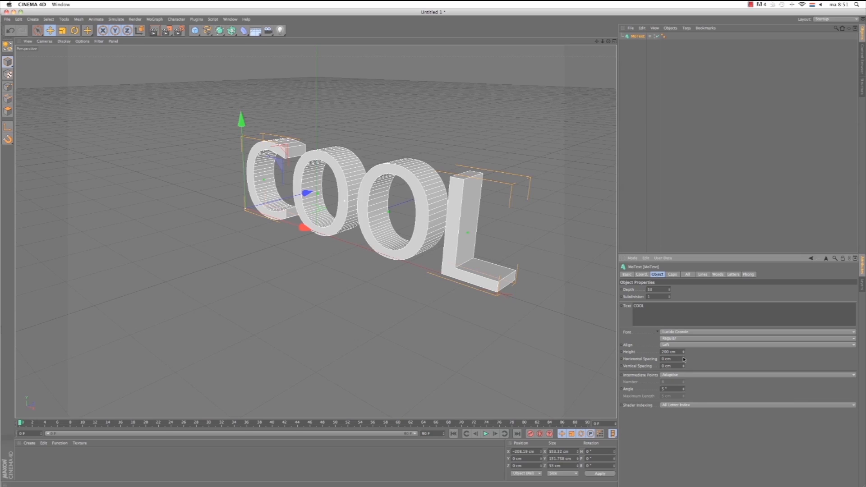
- In the Caps settings, give the front edges a rounded Fillet Cap
click(673, 274)
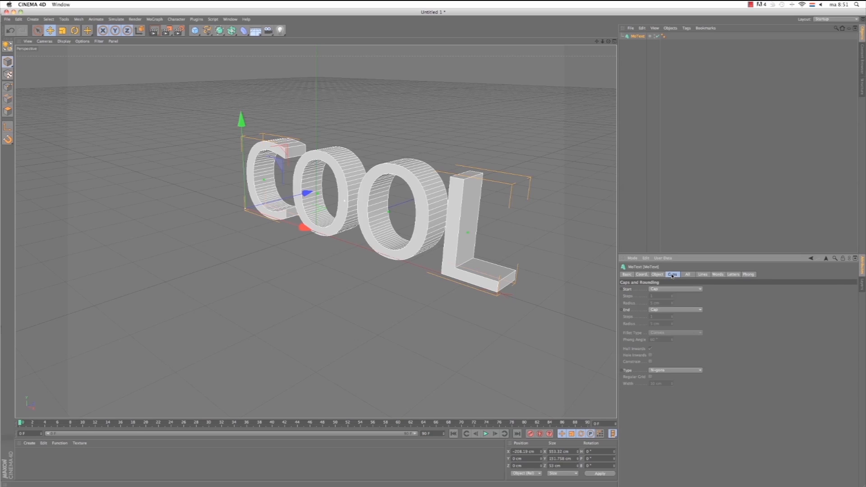
click(674, 289)
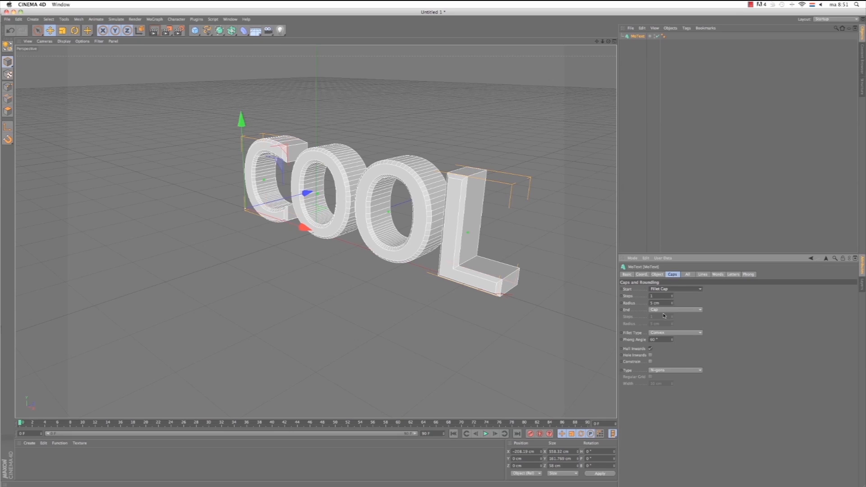
mouse_move(569, 313)
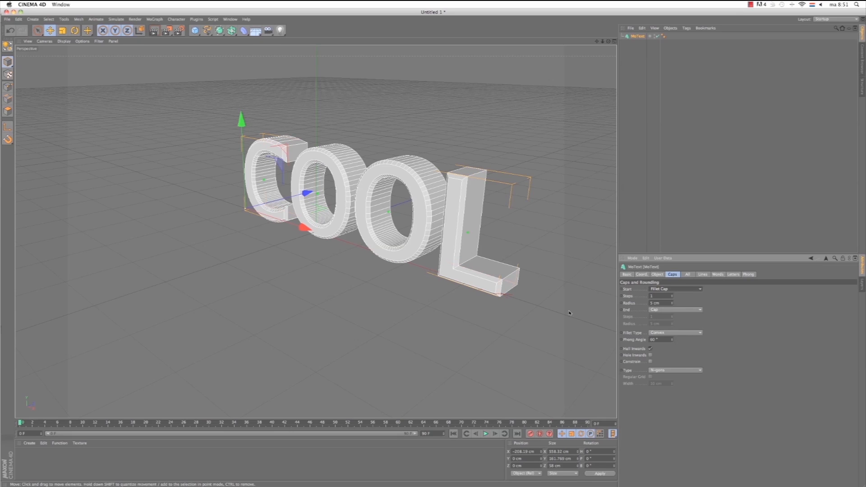
mouse_move(520, 277)
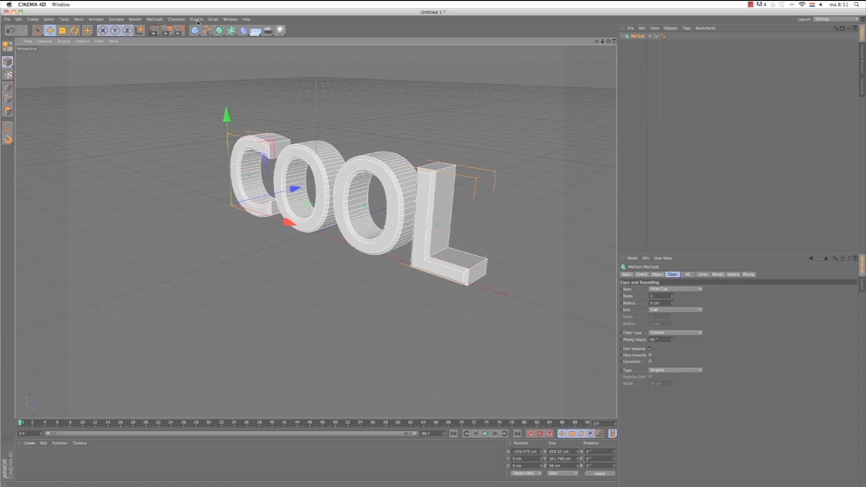
- Launch the Thrausi 1.22 fracturing plugin from the Plugins menu
click(196, 19)
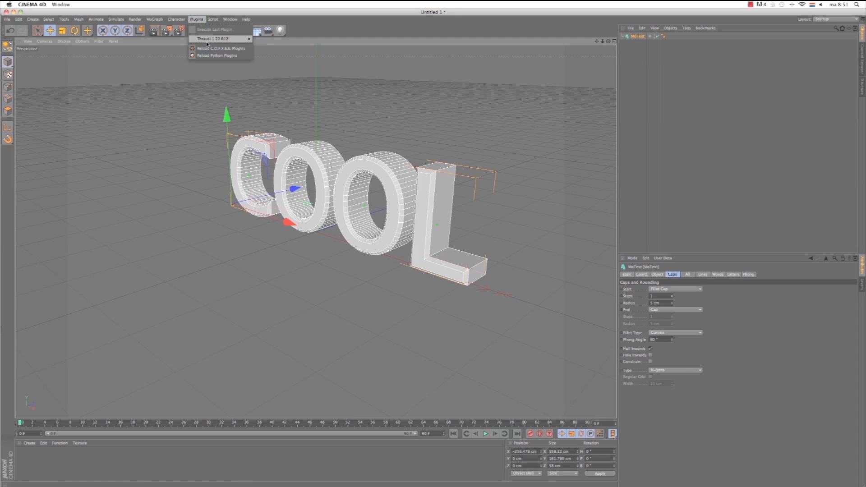
mouse_move(213, 38)
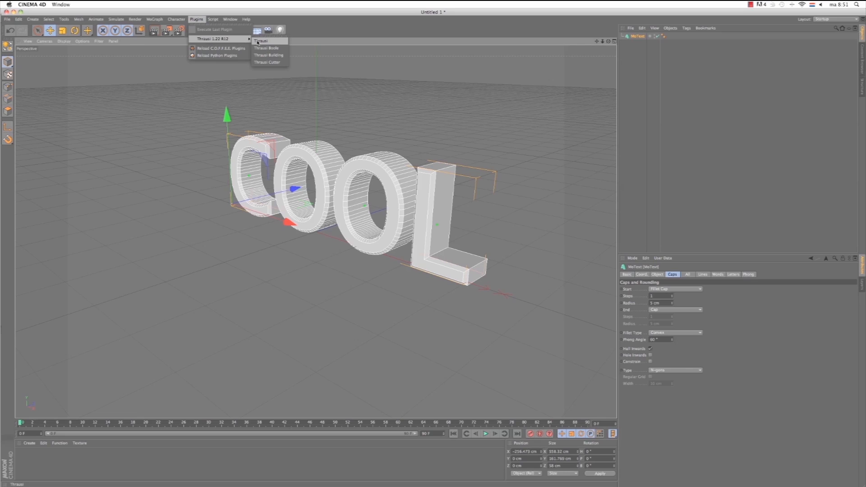
mouse_move(259, 42)
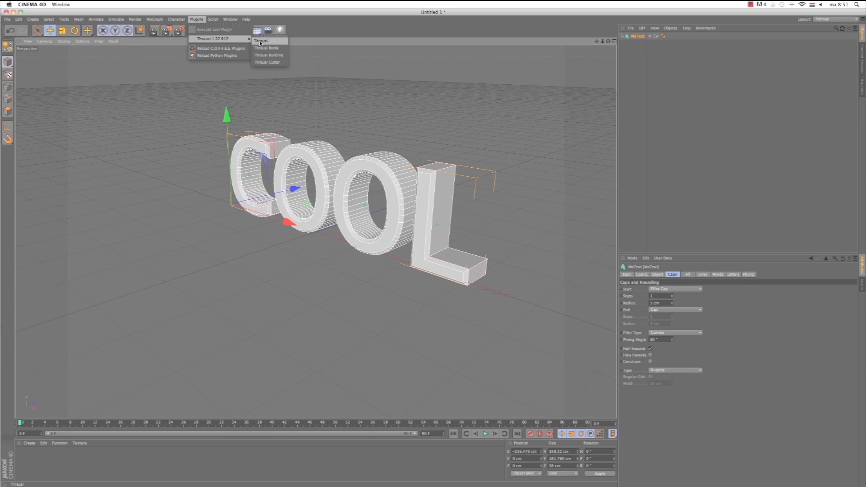
mouse_move(261, 43)
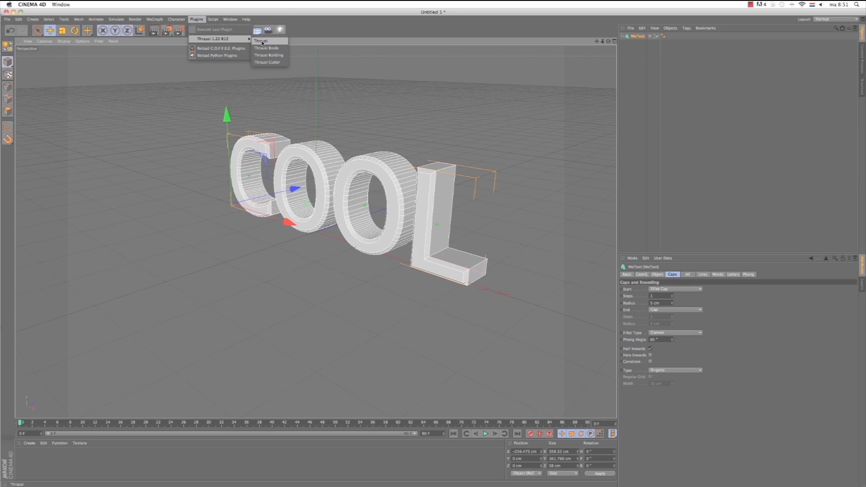
click(259, 41)
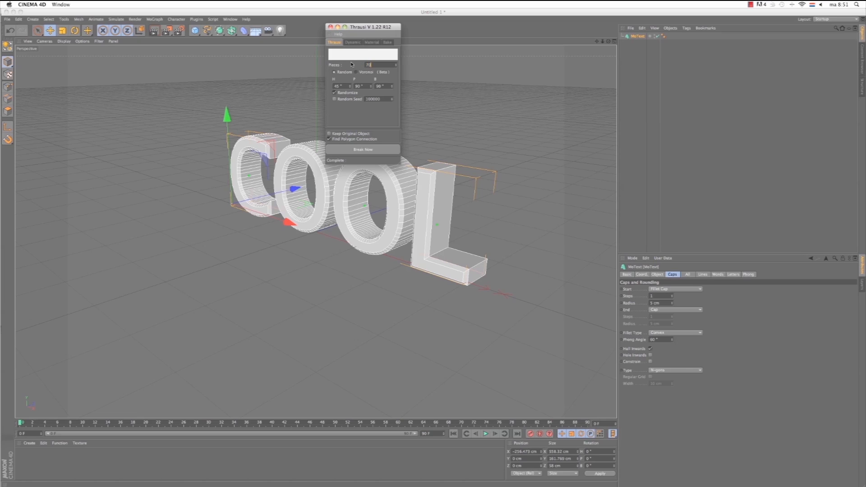
mouse_move(617, 51)
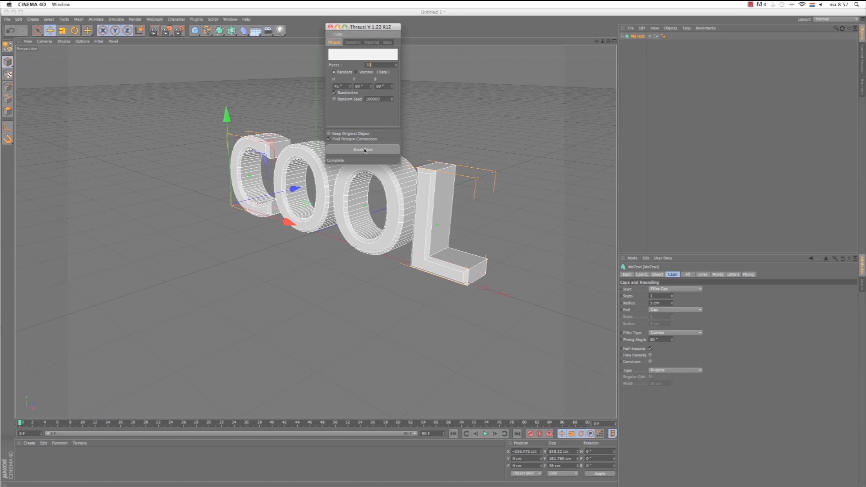
- Break the COOL text with Thrausi into about 70 pieces per letter, then head to File for export
click(363, 149)
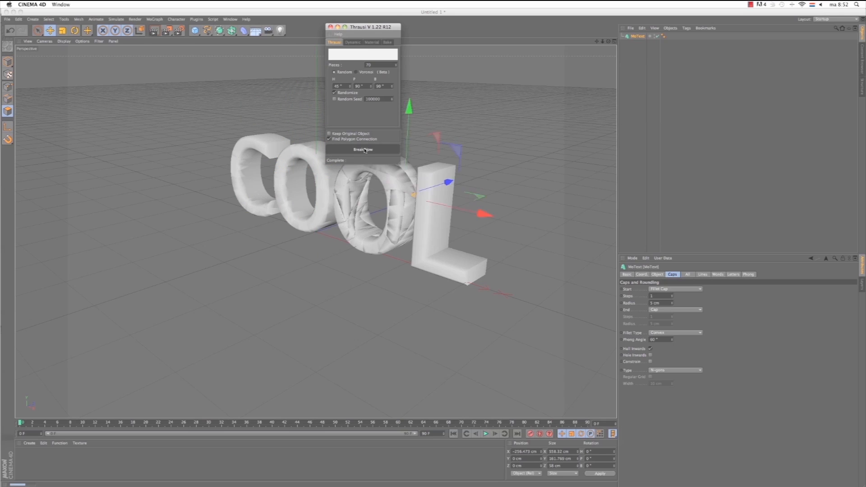
click(363, 149)
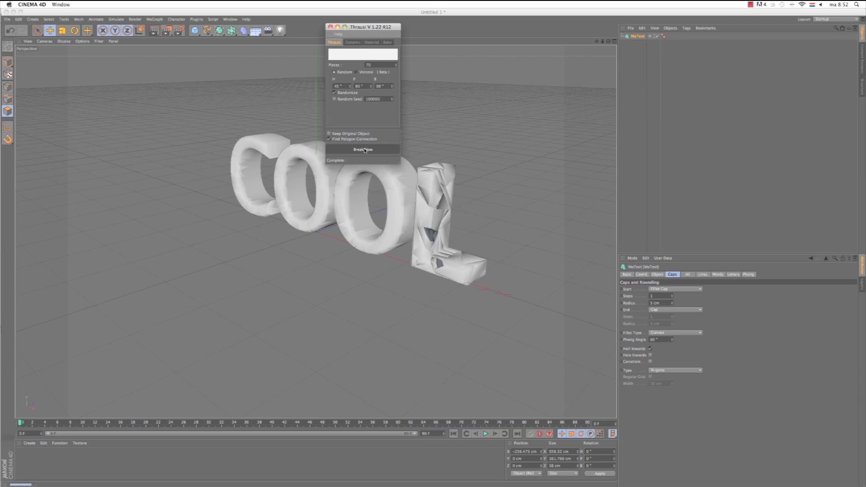
click(363, 149)
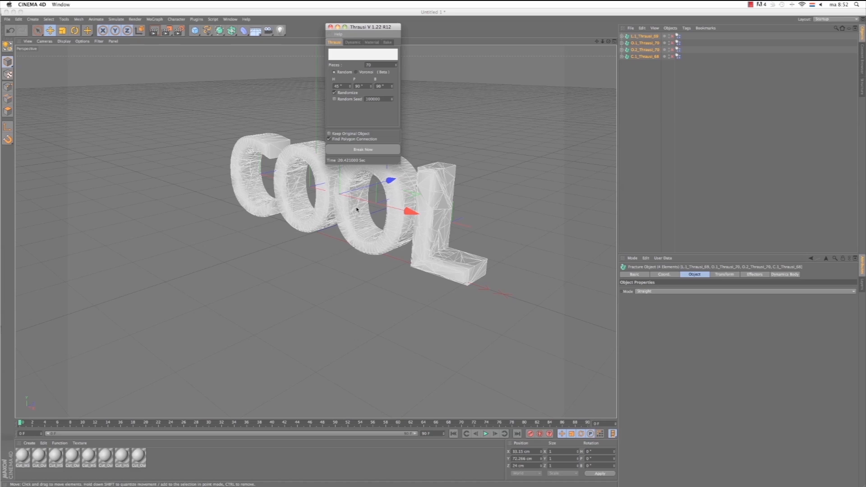
mouse_move(318, 190)
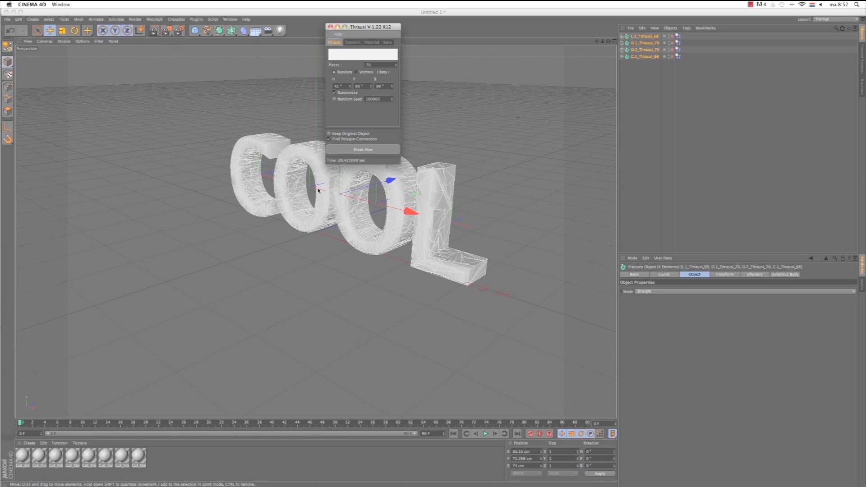
mouse_move(7, 19)
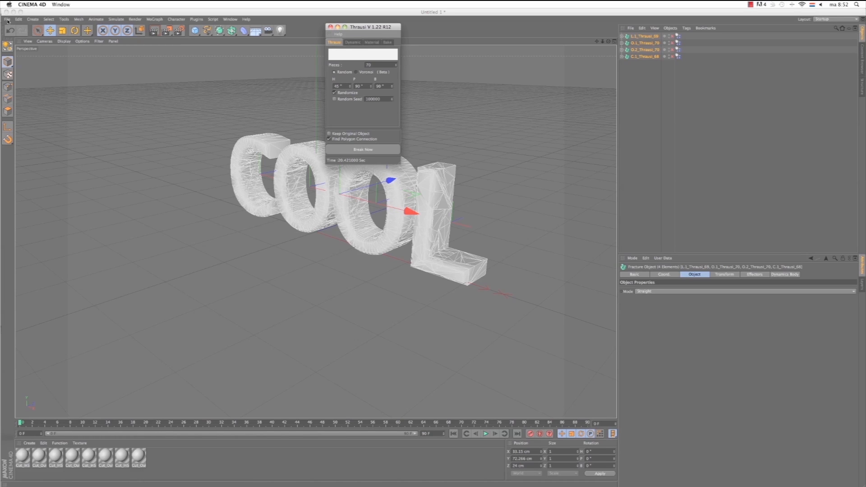
click(7, 19)
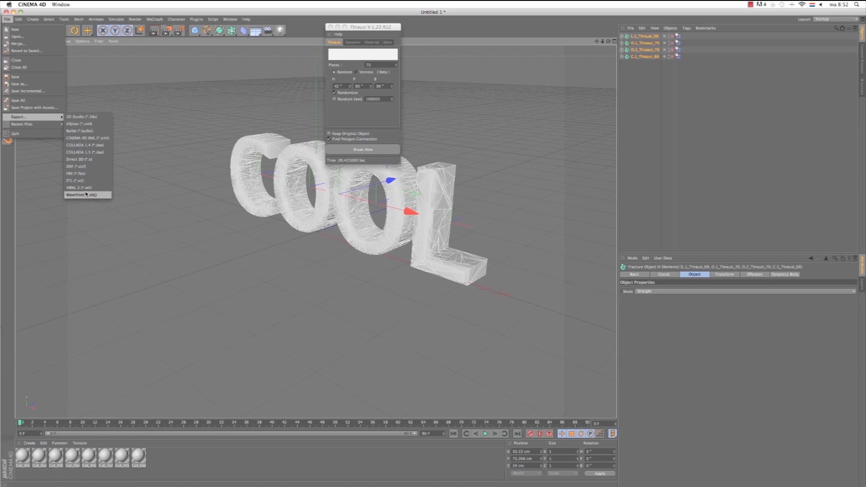
- Export the fractured COOL model as a Wavefront OBJ named COOL, overwriting the existing file
click(82, 194)
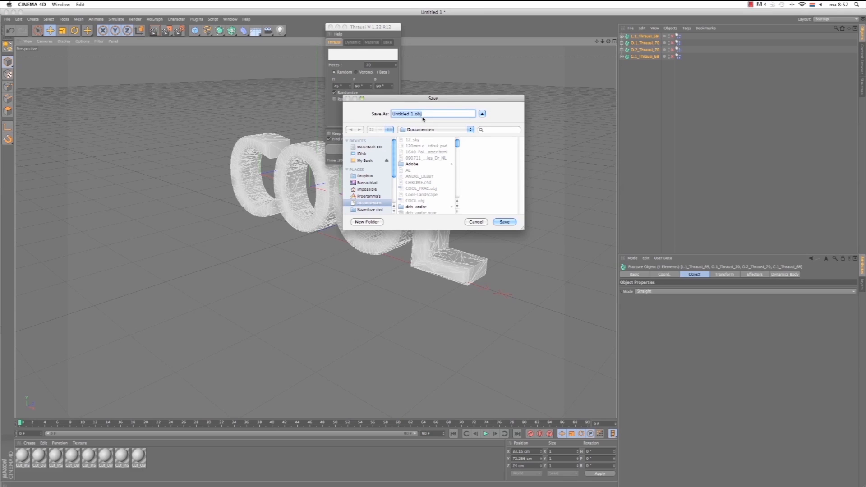
text(COOL)
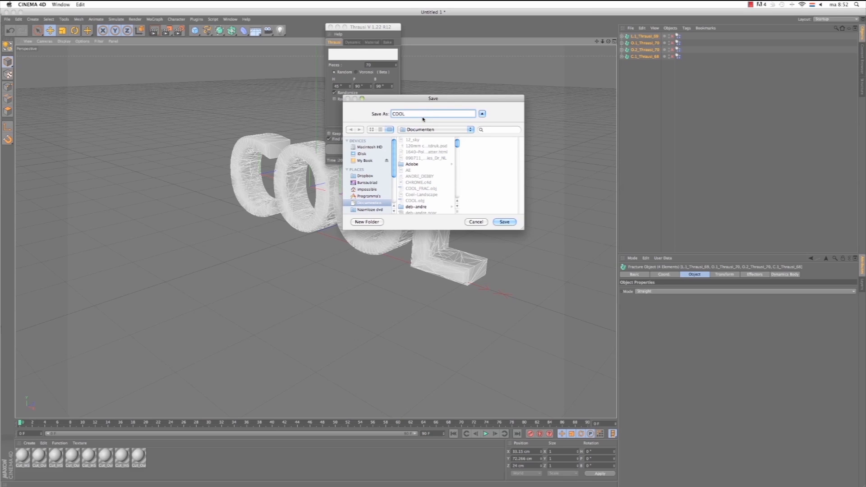
click(503, 221)
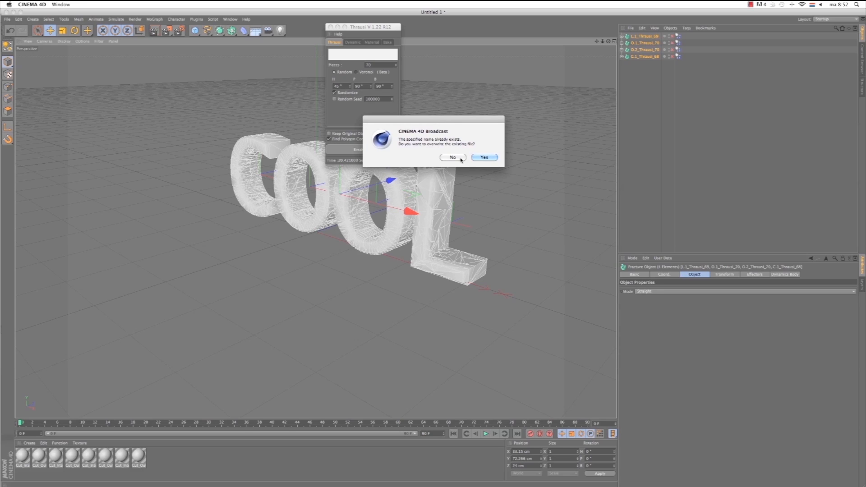
click(484, 157)
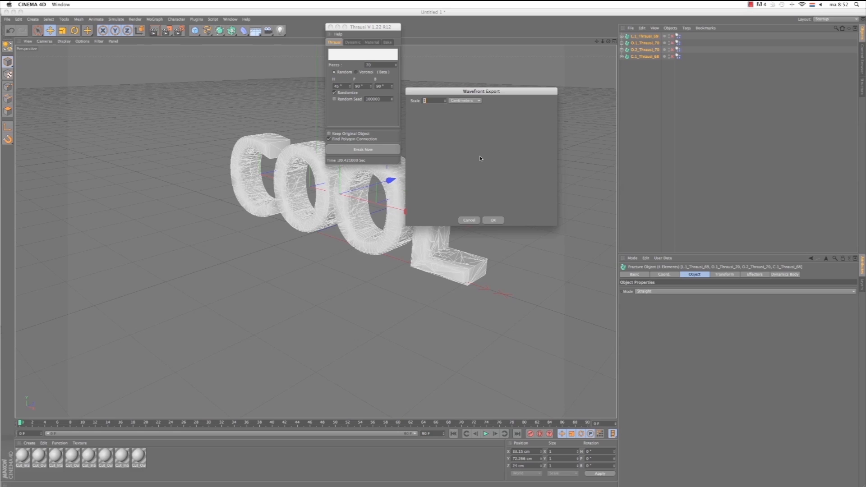
click(492, 220)
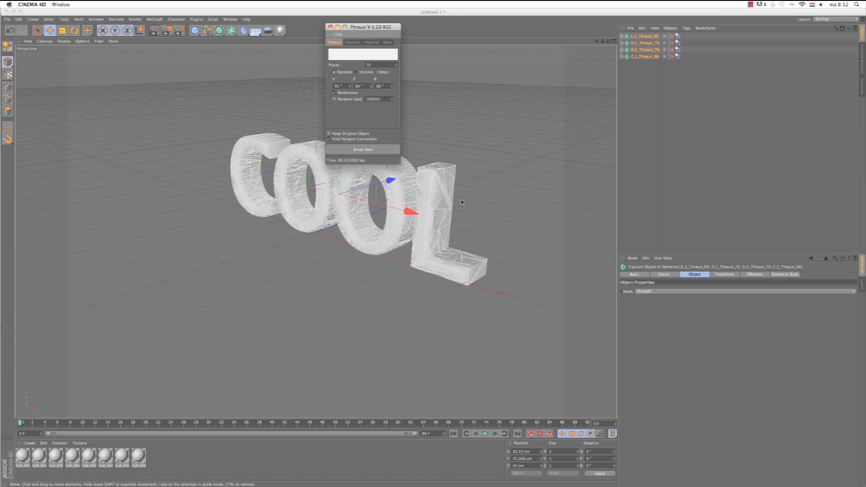
mouse_move(381, 109)
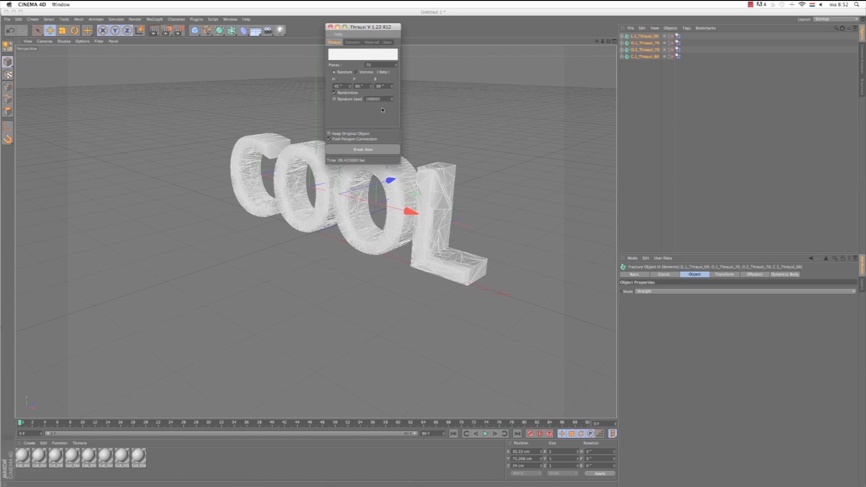
- Delete the COOL fragments and add a new MoText object, moved to the left
click(643, 56)
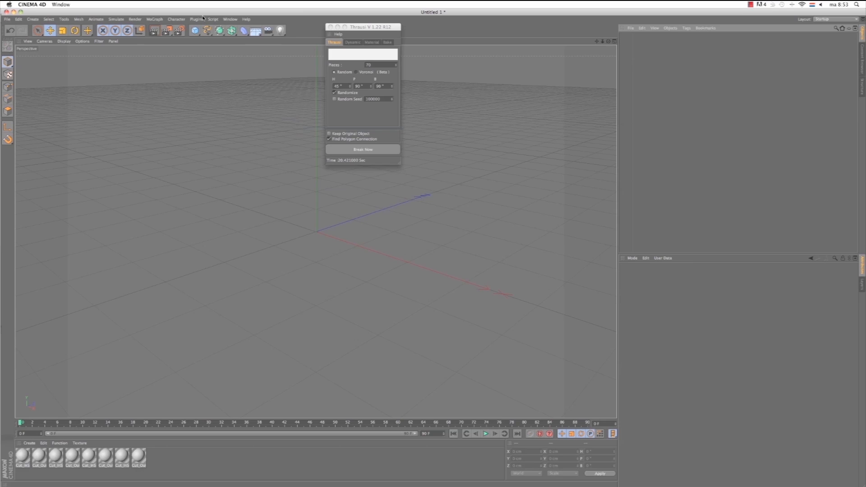
click(155, 19)
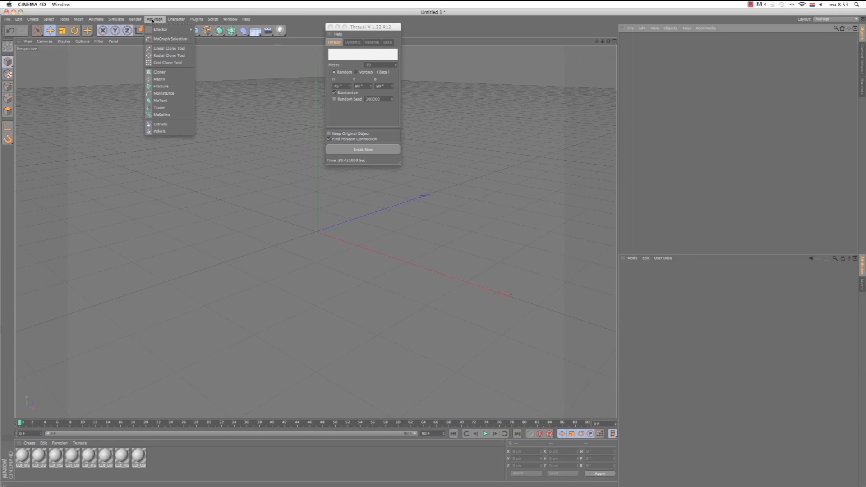
click(161, 100)
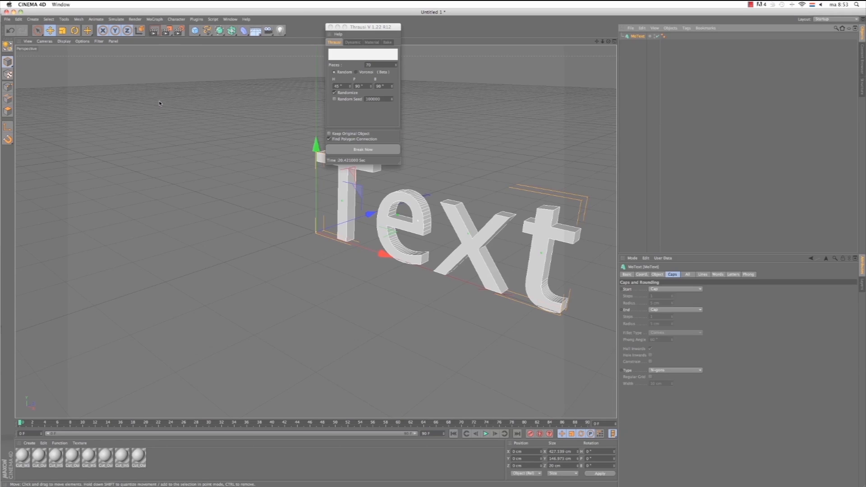
drag(382, 254, 312, 230)
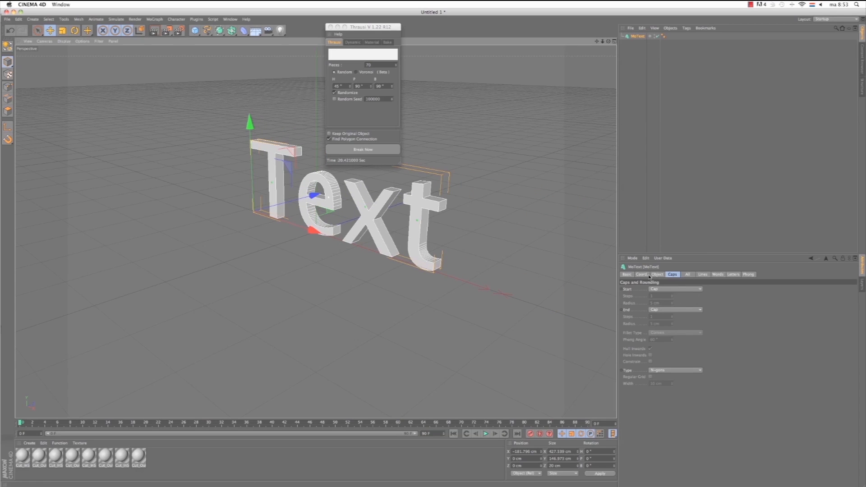
- Make the text read HOT and give its front edges a rounded Fillet Cap
click(658, 274)
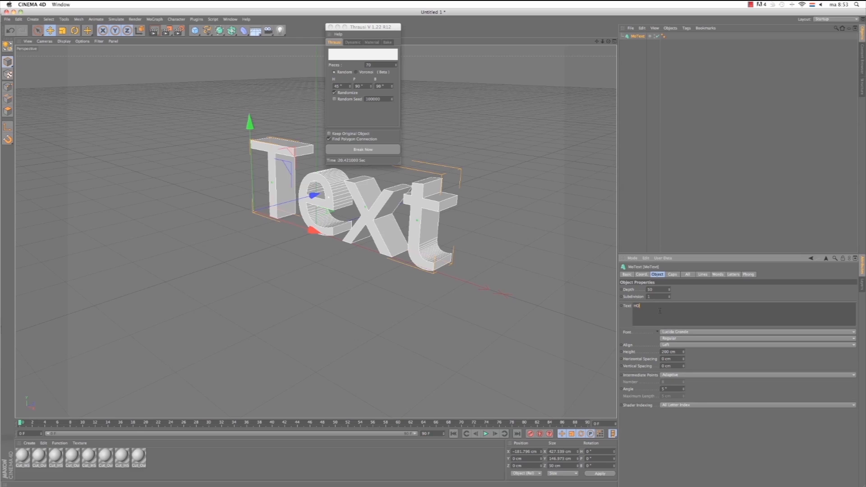
text(T)
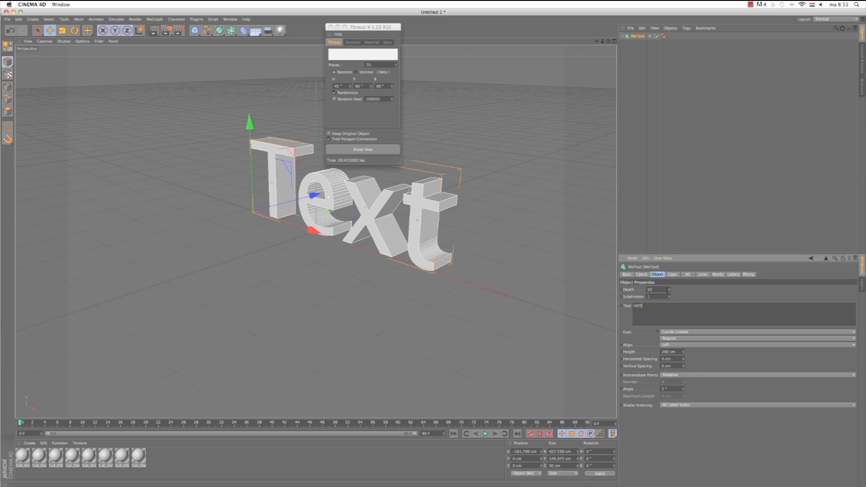
click(672, 274)
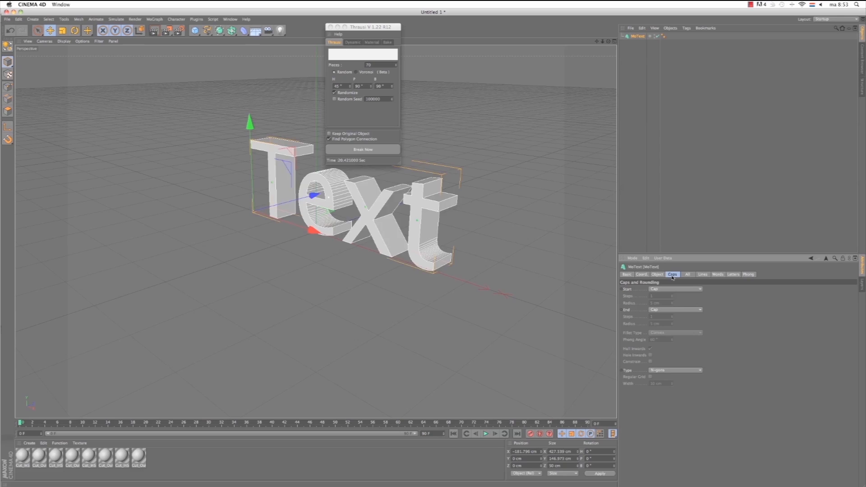
click(675, 289)
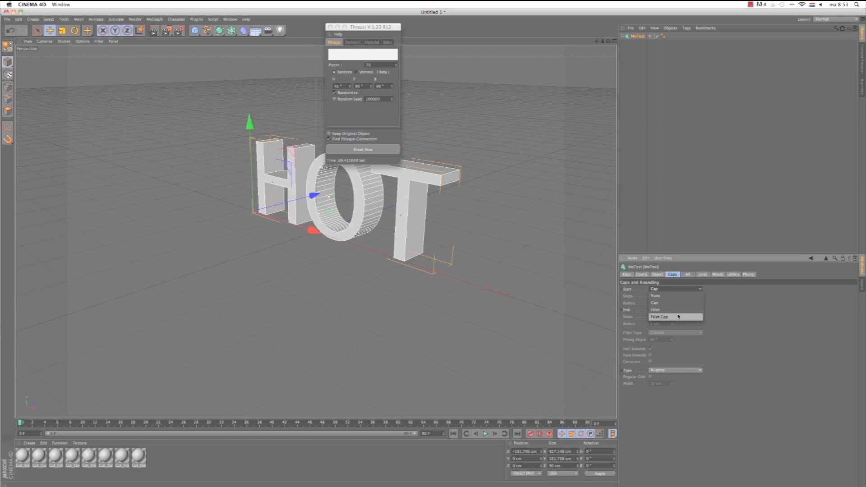
click(660, 317)
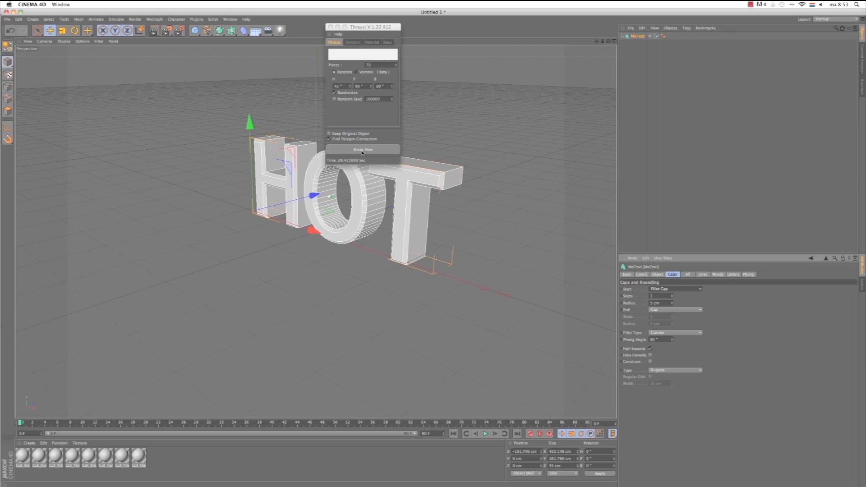
- Break the HOT text with Thrausi into three fractured letter groups
click(363, 148)
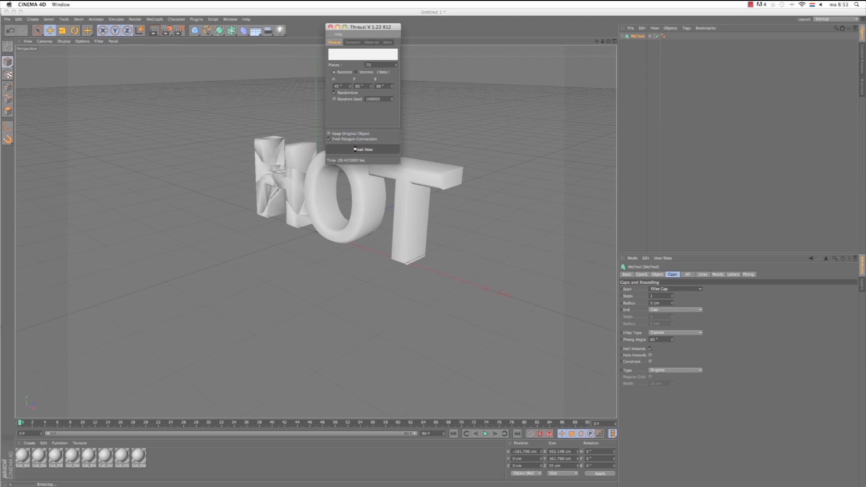
click(363, 149)
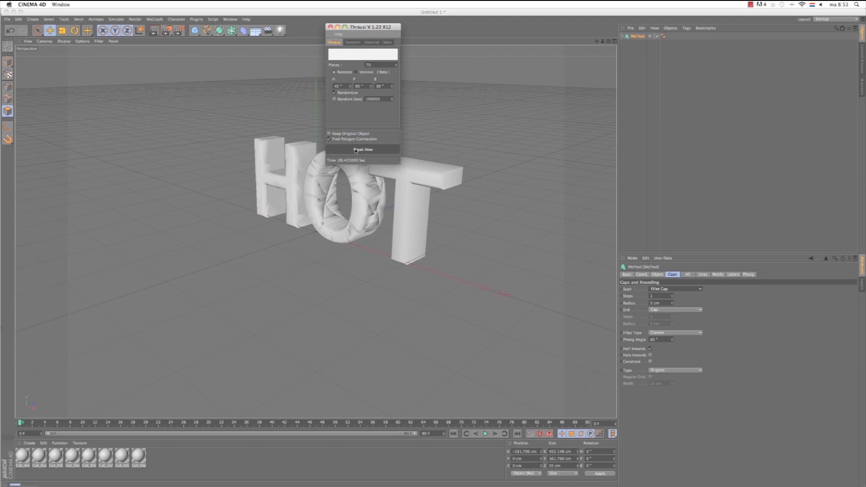
click(362, 149)
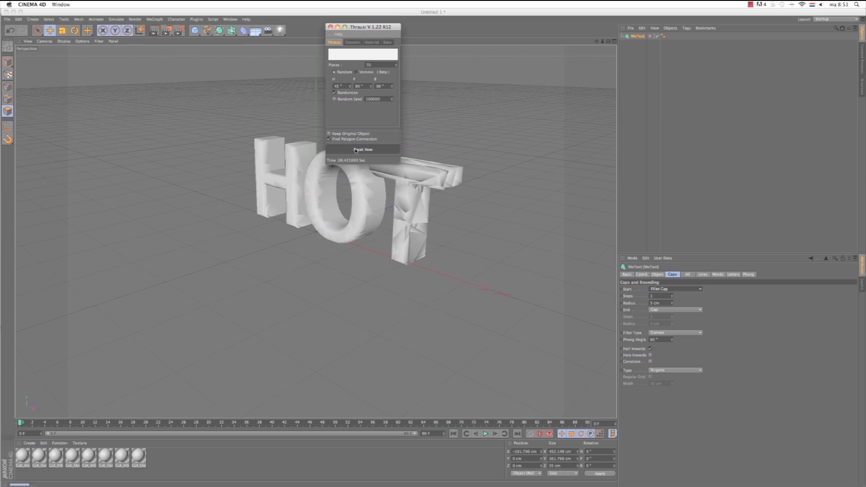
click(363, 149)
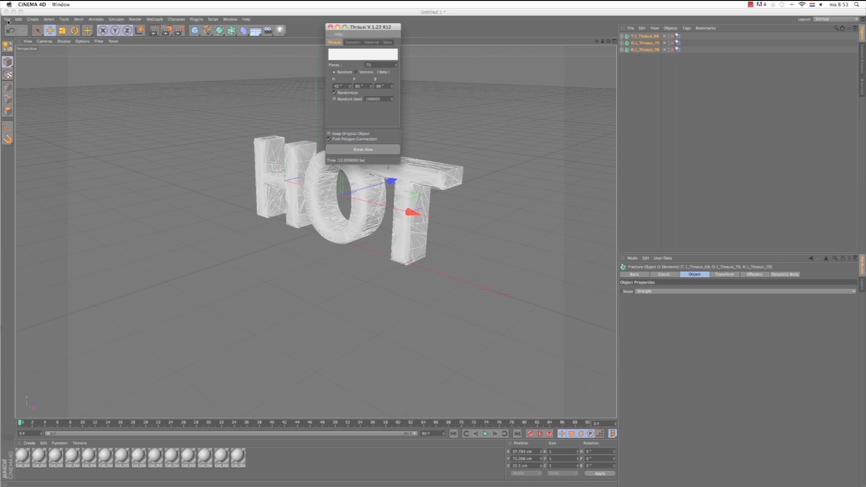
- Export the fractured HOT model as a Wavefront OBJ named HOT_TEXT and confirm the export settings
click(7, 19)
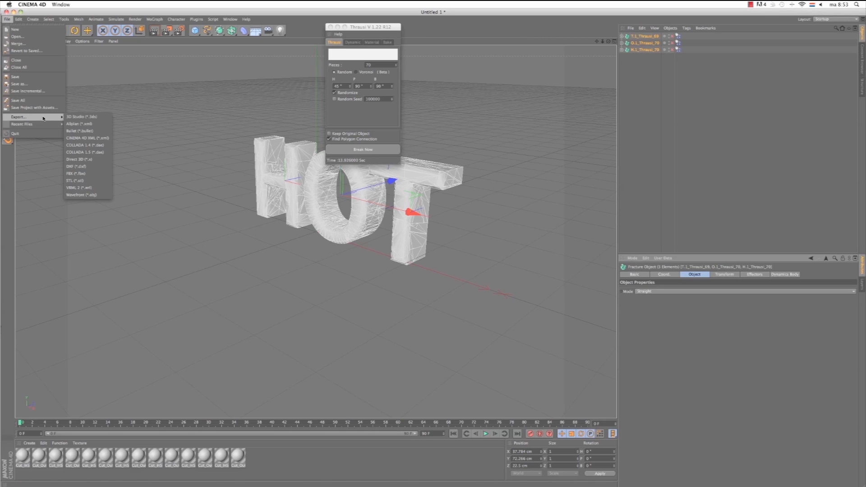
mouse_move(81, 195)
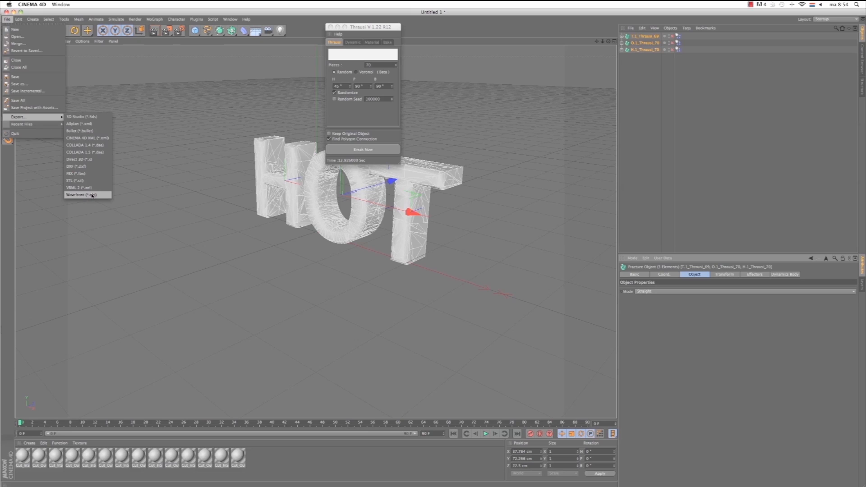
click(80, 194)
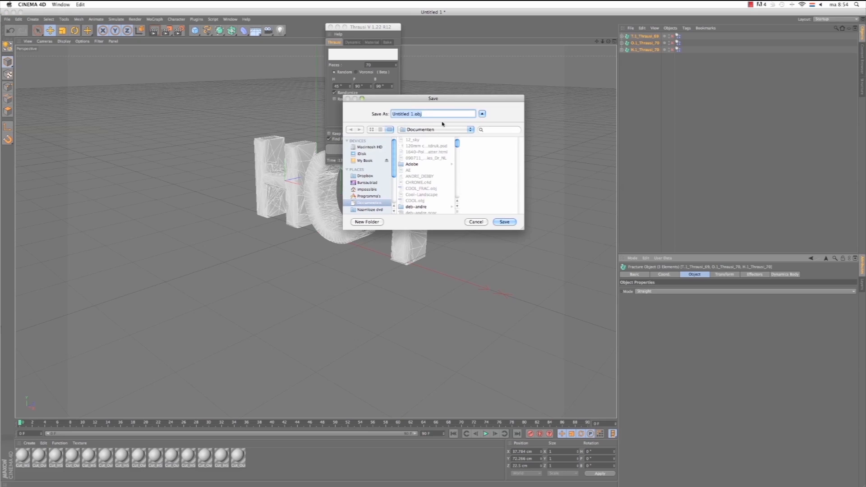
text(HOT_TEXT)
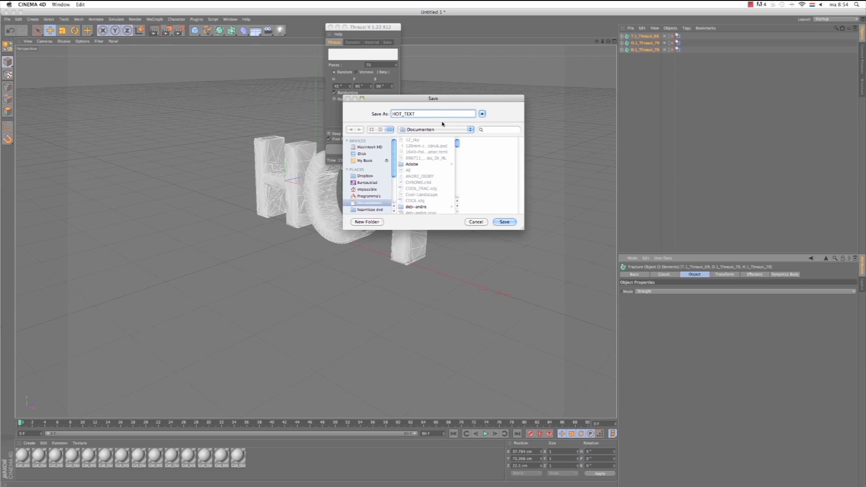
click(503, 222)
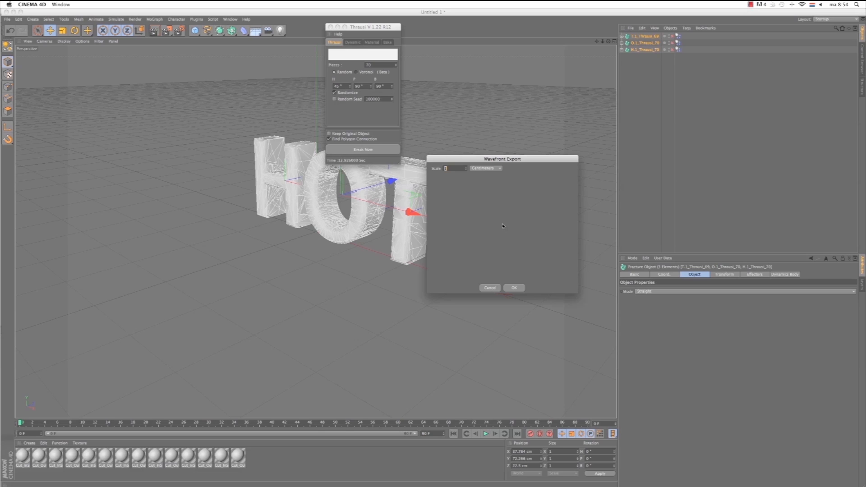
click(513, 288)
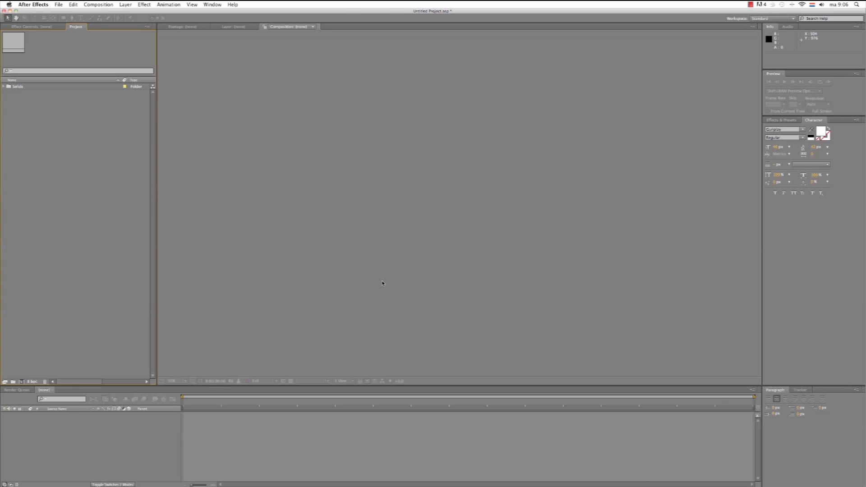
mouse_move(163, 35)
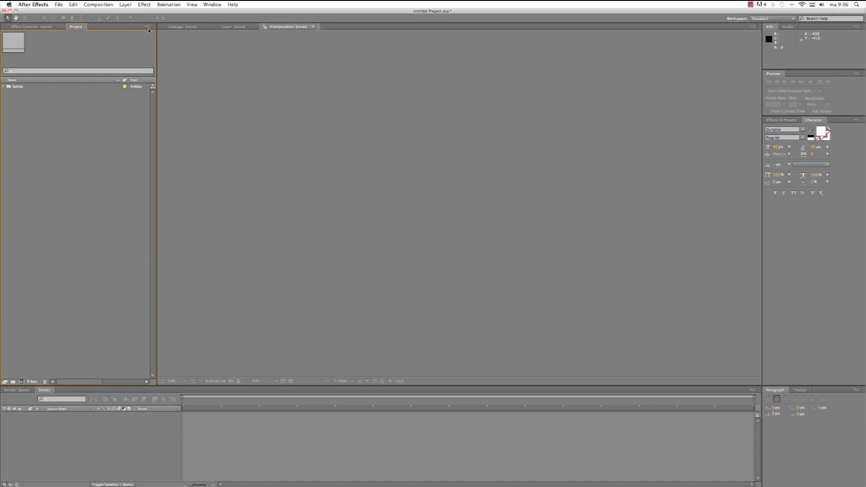
- Create a new composition, Comp 1, with default settings
click(99, 4)
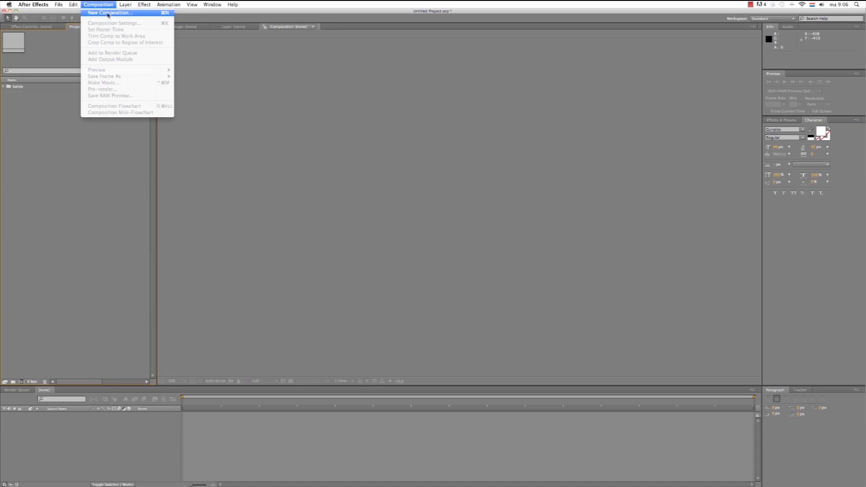
click(109, 12)
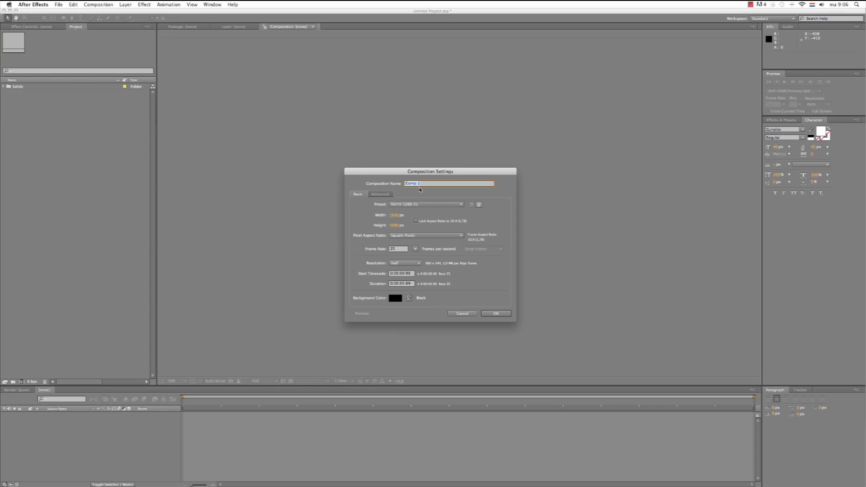
click(495, 313)
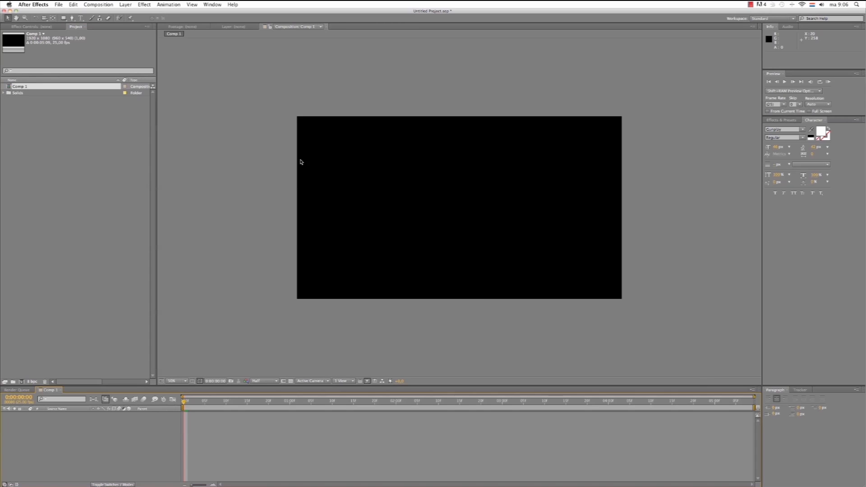
- Add a black solid layer named ELEMENT to the composition
click(125, 4)
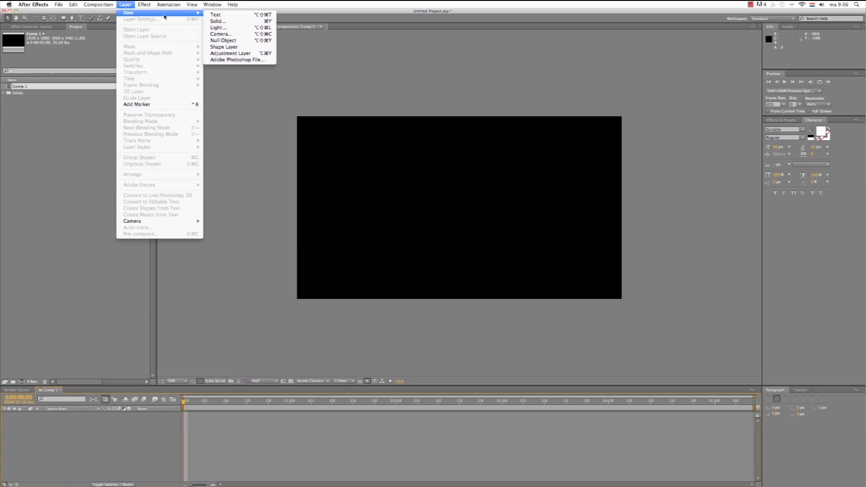
click(217, 21)
text(ELEMENT)
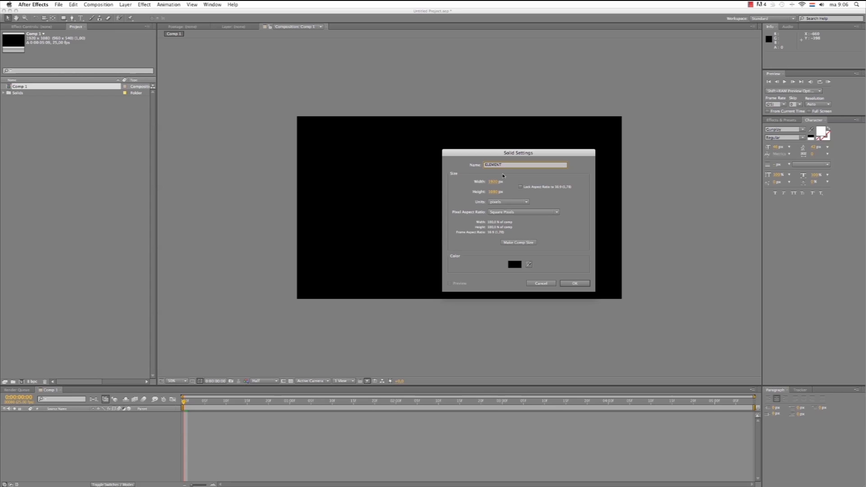
click(574, 282)
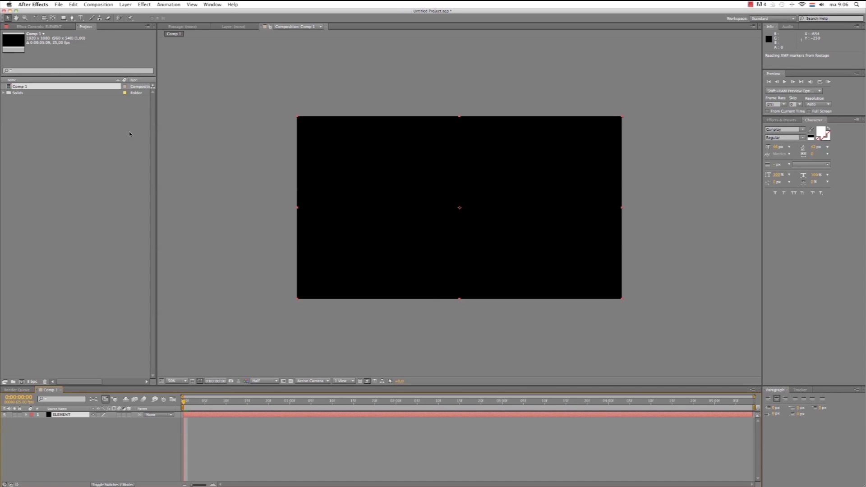
- Apply the Element 3D effect to the ELEMENT solid and enter its Scene Setup
click(143, 5)
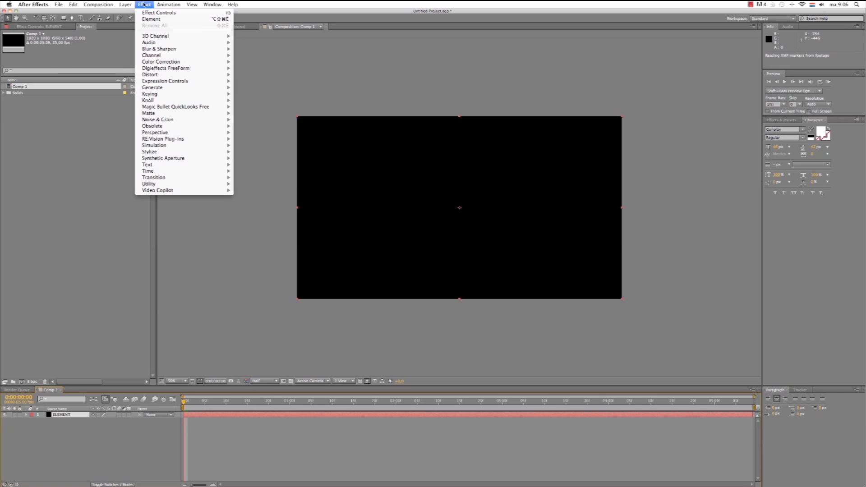
mouse_move(157, 191)
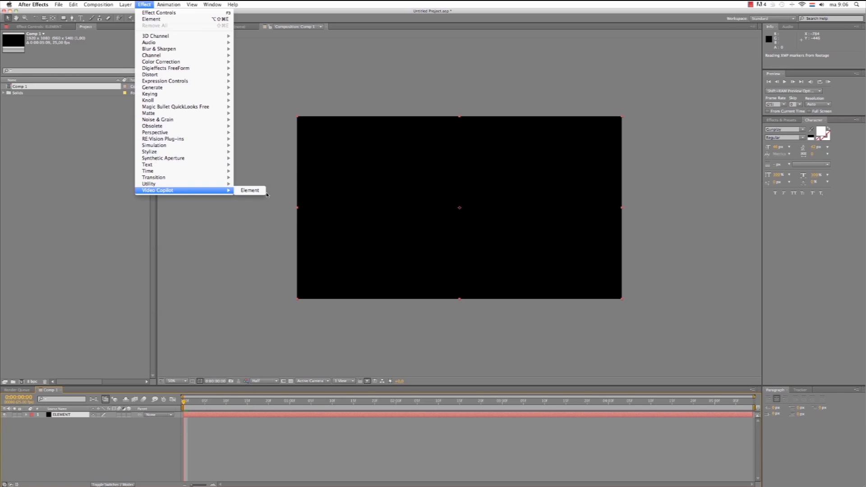
click(249, 191)
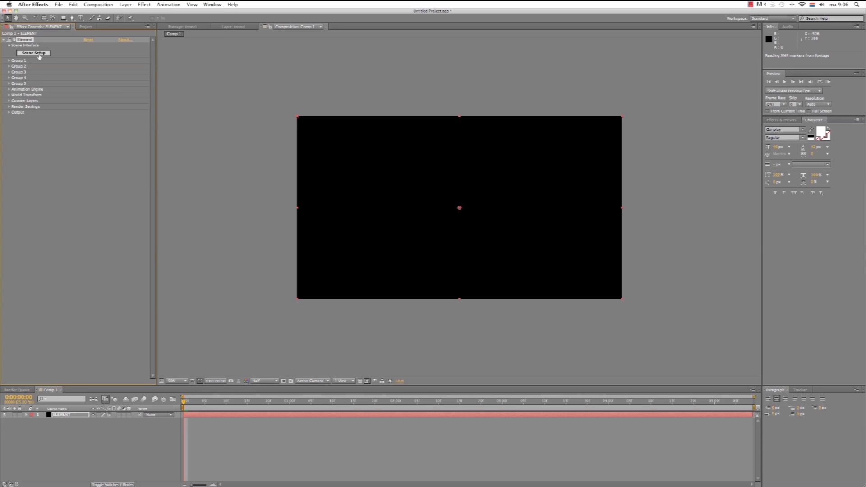
click(34, 52)
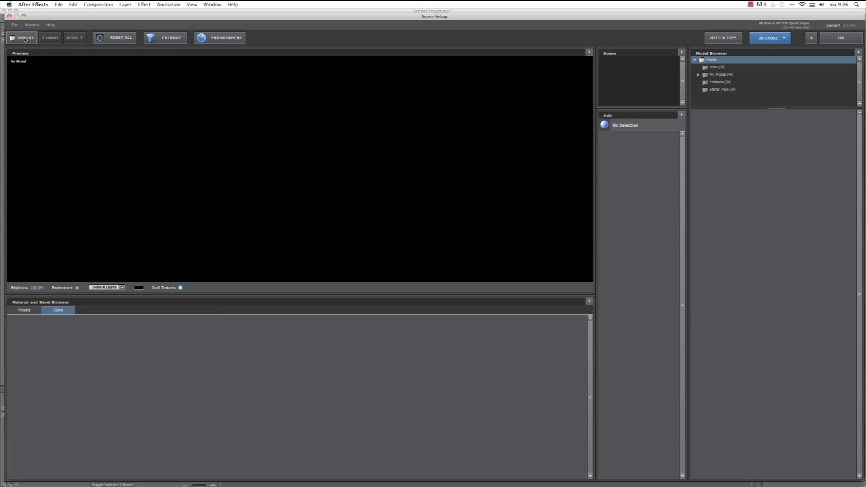
- Import the HOT_TEXT.obj and COOL.obj models into the Element 3D scene
click(21, 37)
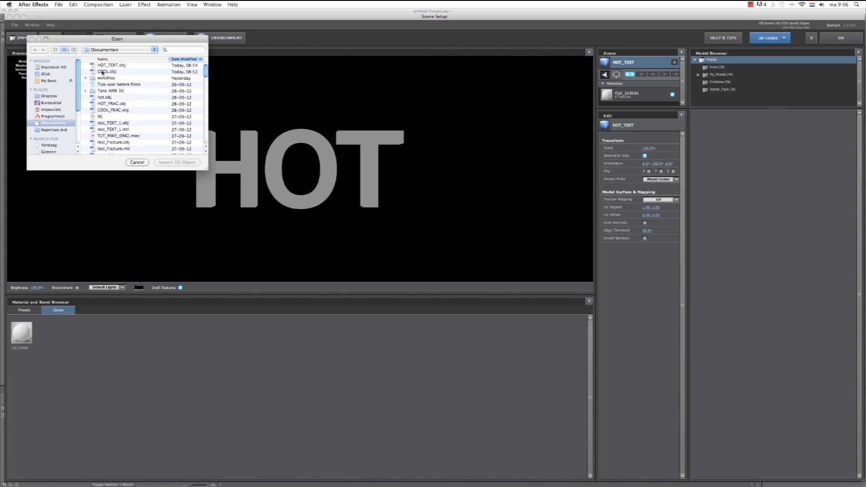
click(107, 71)
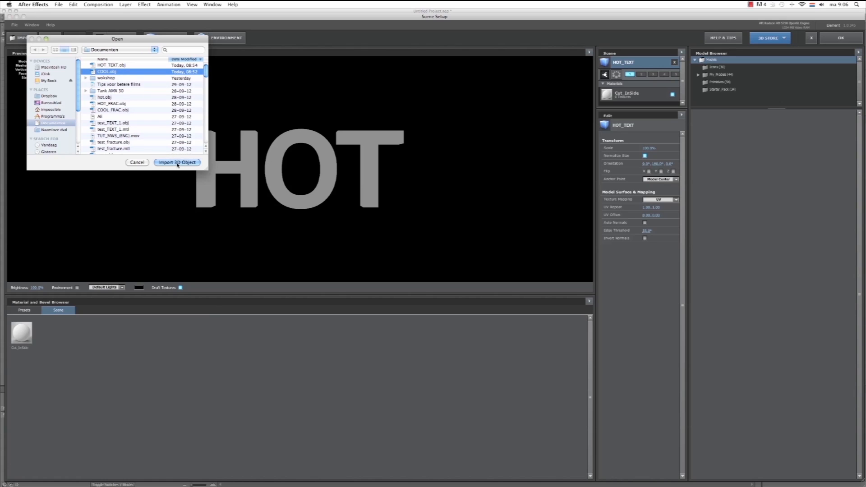
click(177, 162)
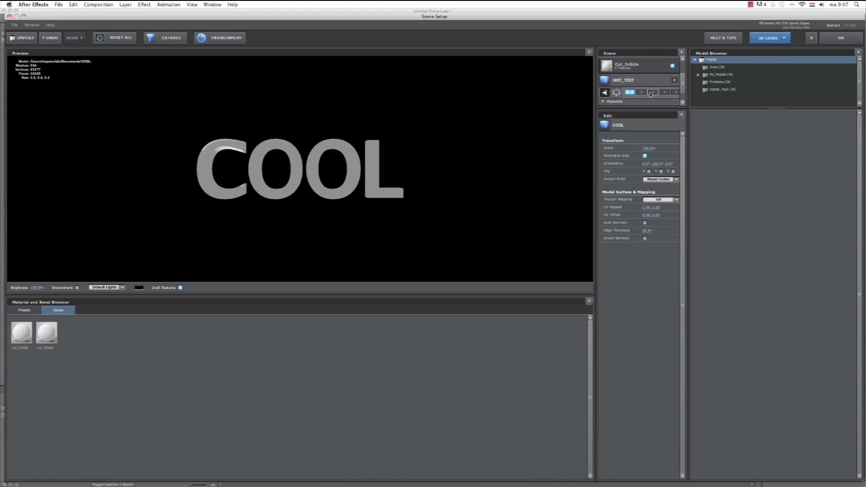
- Assign HOT_TEXT to group 2, preview it and adjust its normal smoothing
click(630, 92)
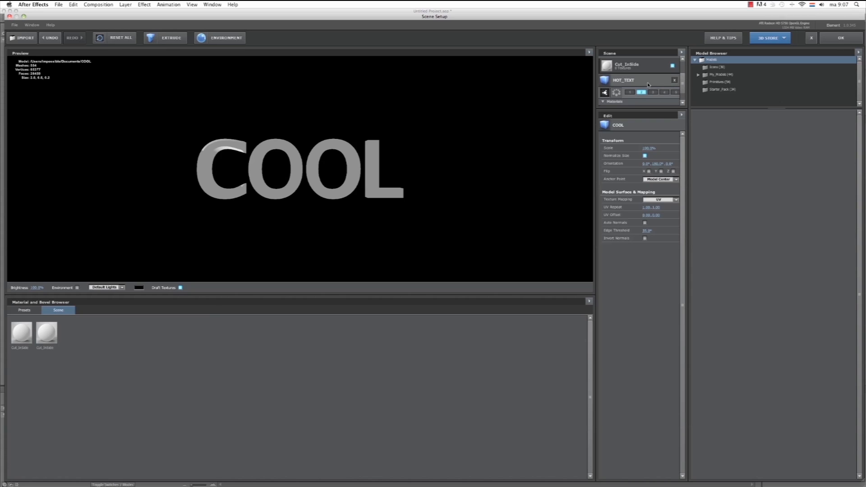
click(624, 81)
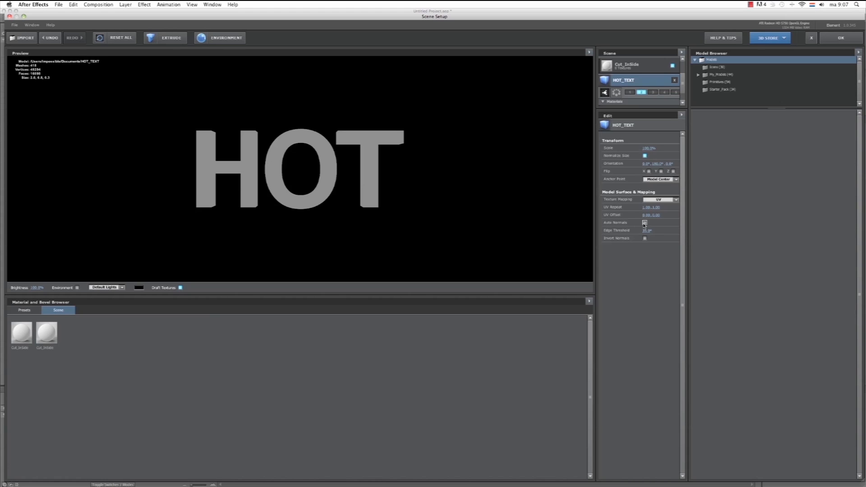
click(644, 222)
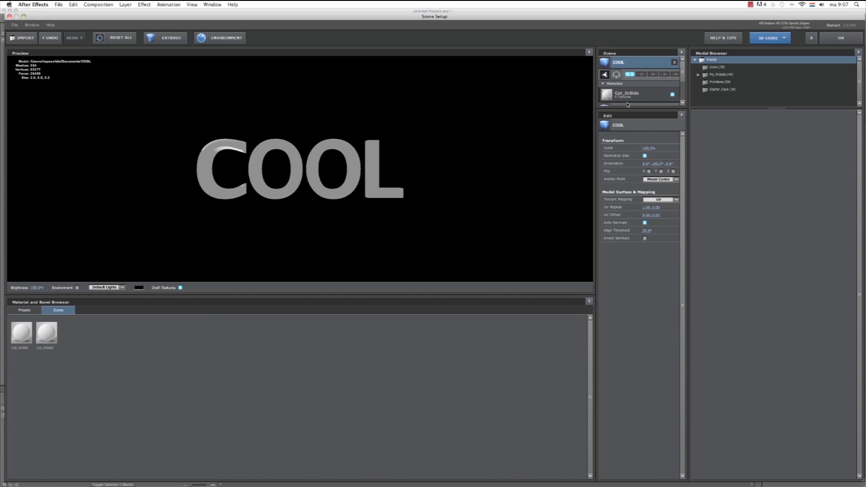
- Apply the Shiny_Light preset to COOL and the Two_Color_Red preset to HOT_TEXT
click(23, 310)
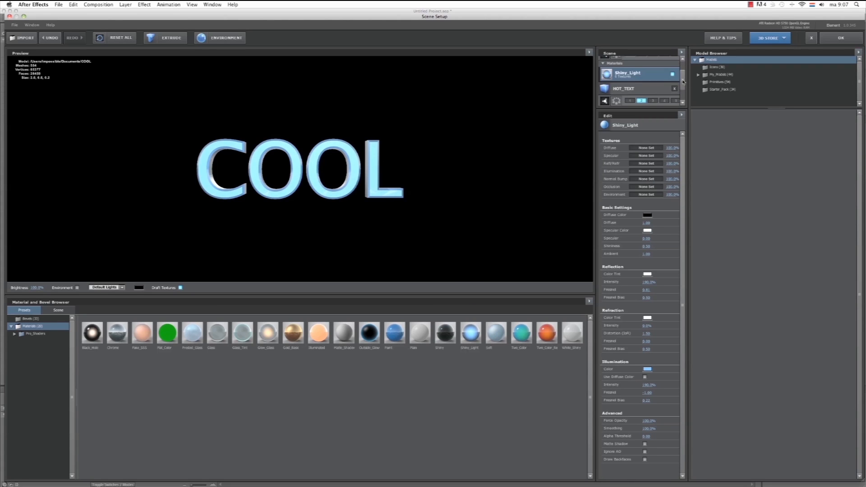
click(635, 87)
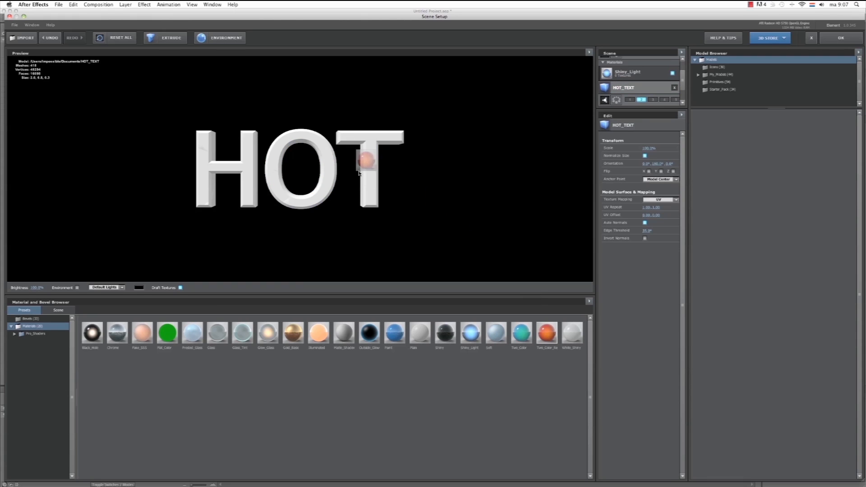
double_click(547, 332)
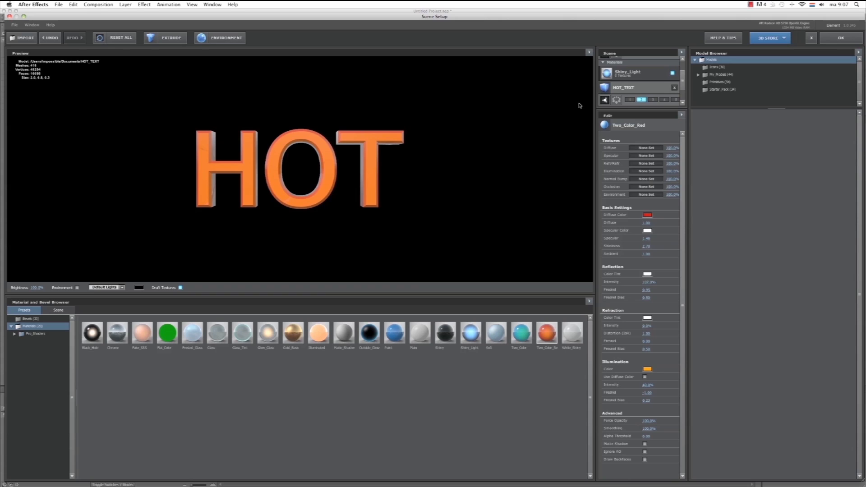
mouse_move(847, 53)
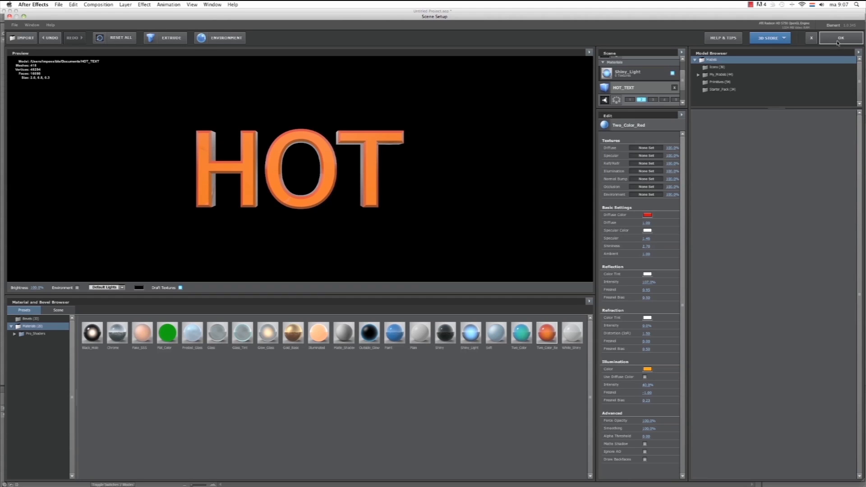
- Confirm the Element scene and offset Group 1's Particle Replicator so COOL sits lower left
click(838, 38)
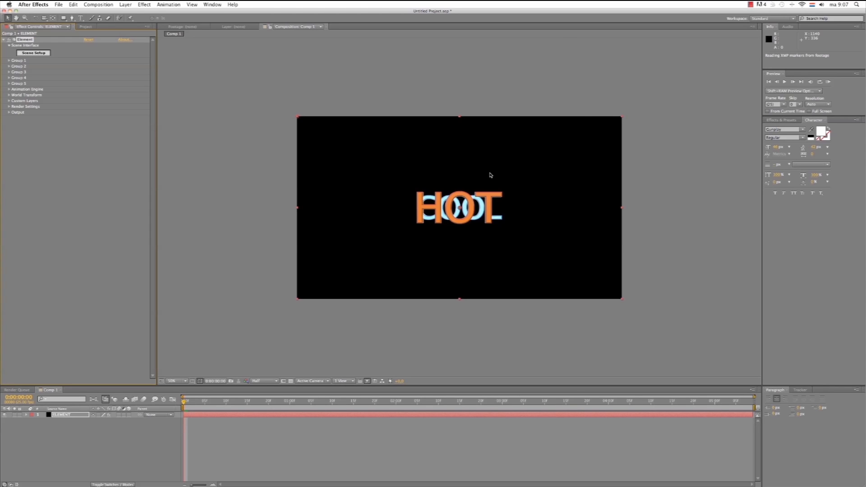
mouse_move(303, 222)
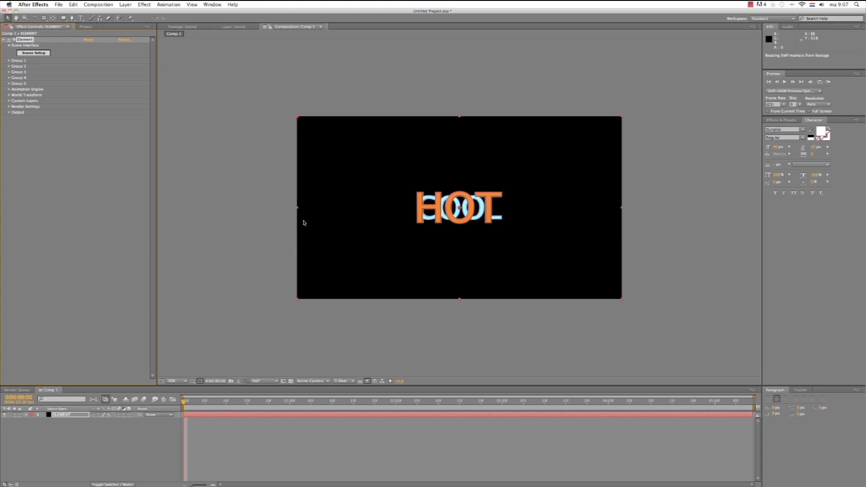
mouse_move(55, 65)
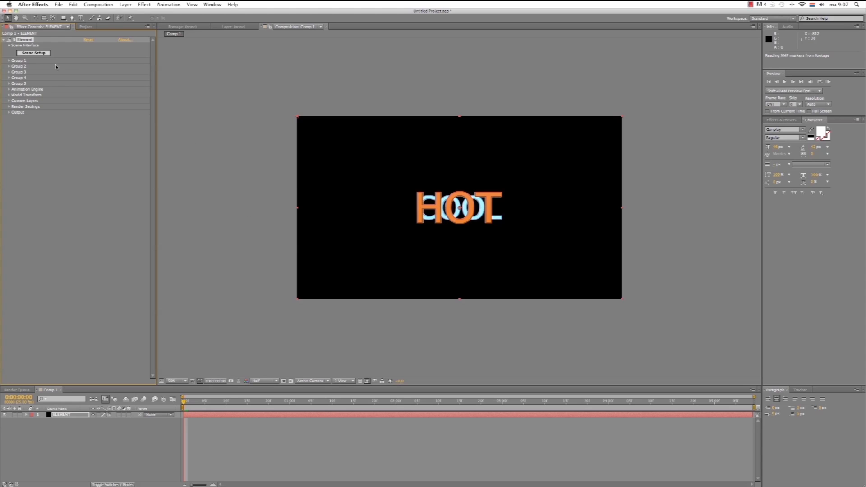
click(8, 61)
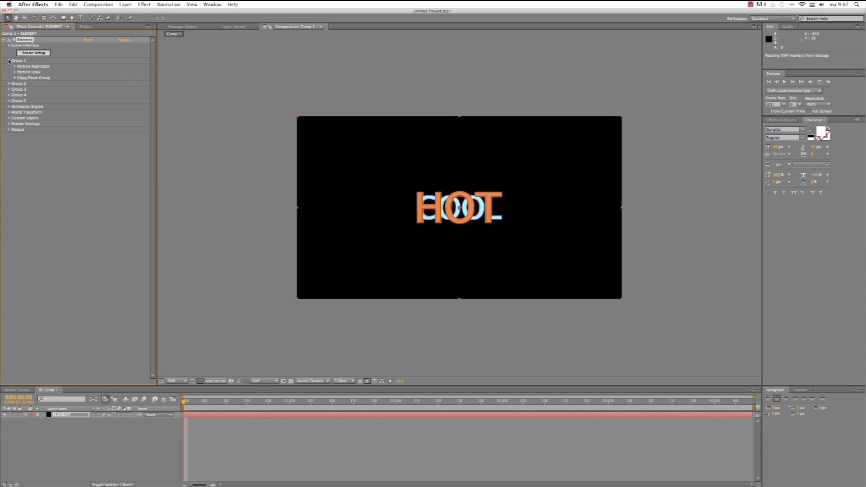
mouse_move(114, 88)
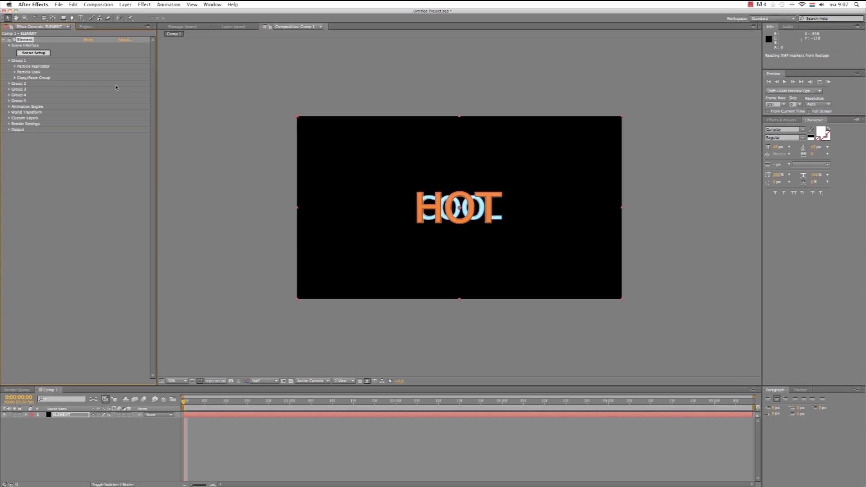
click(9, 66)
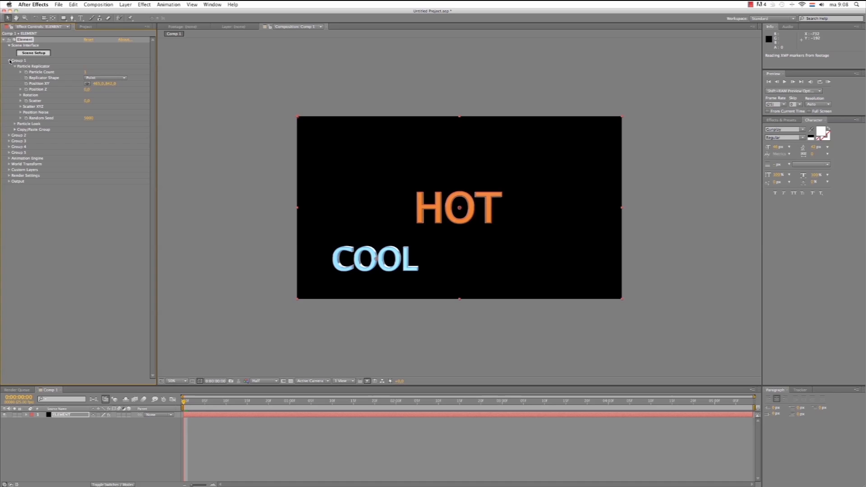
click(8, 60)
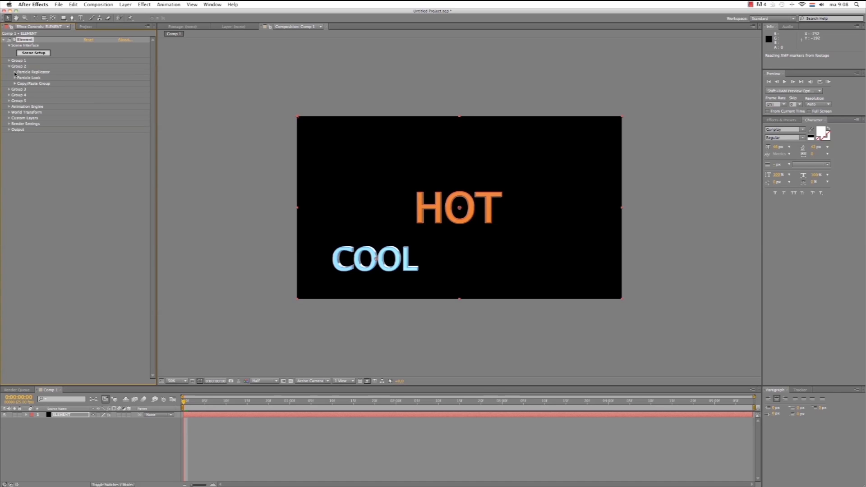
- Drag Group 2's Particle Replicator Position XY so HOT moves to the upper right
click(16, 72)
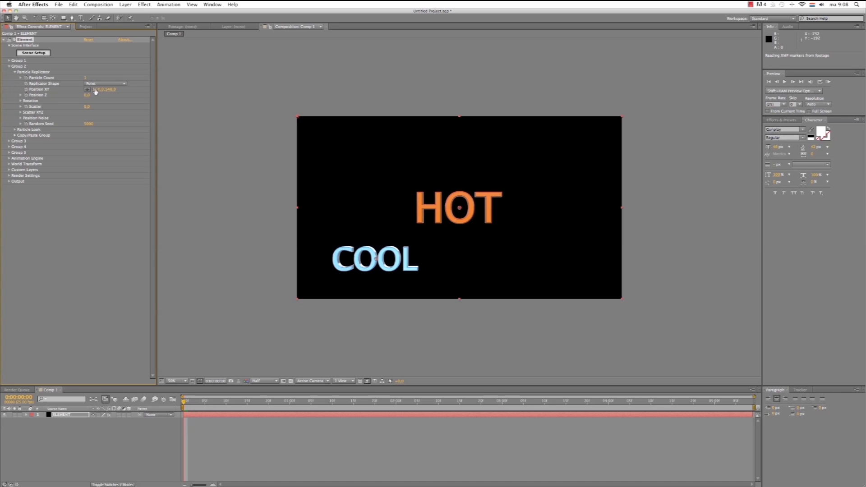
drag(99, 90, 276, 89)
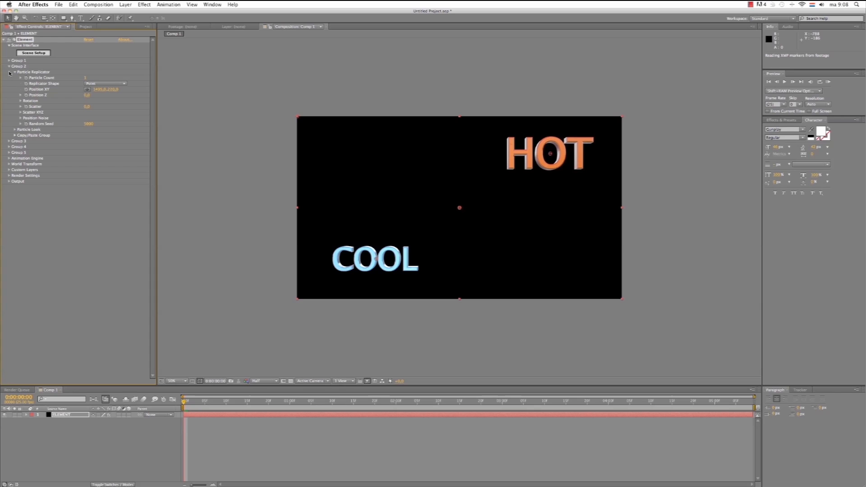
click(9, 72)
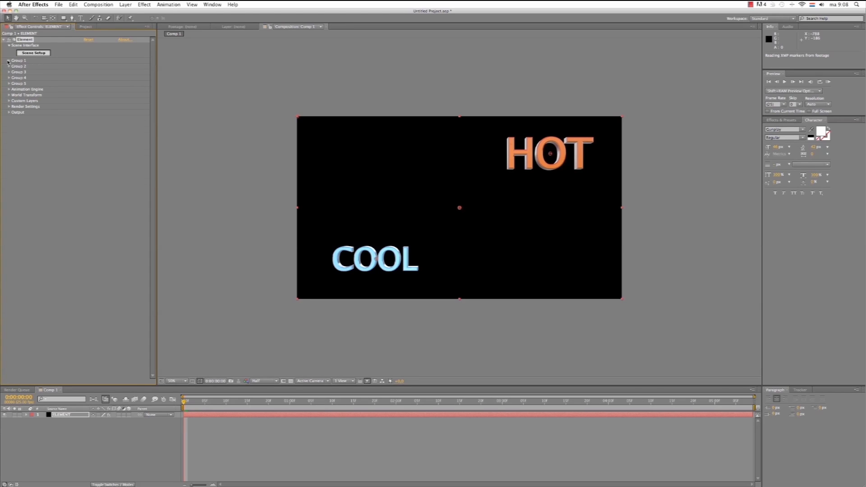
- Enable Multi-Object under Particle Look for both Group 1 (COOL) and Group 2 (HOT)
click(9, 66)
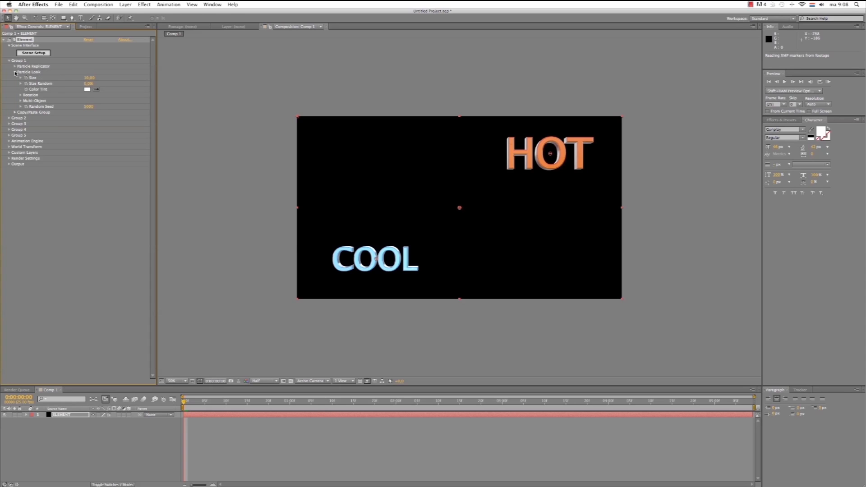
click(15, 100)
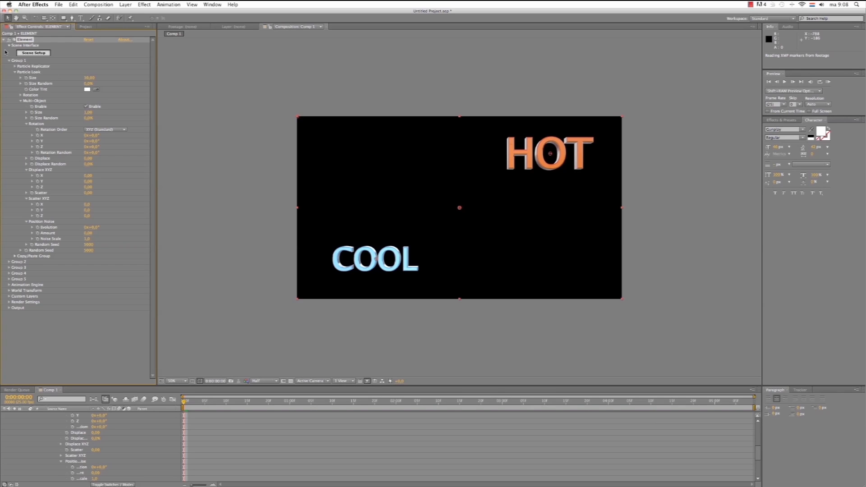
click(9, 61)
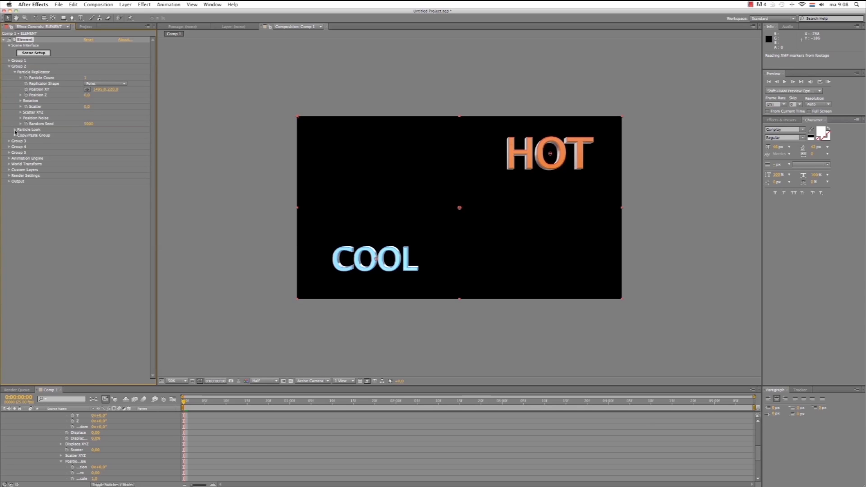
click(15, 129)
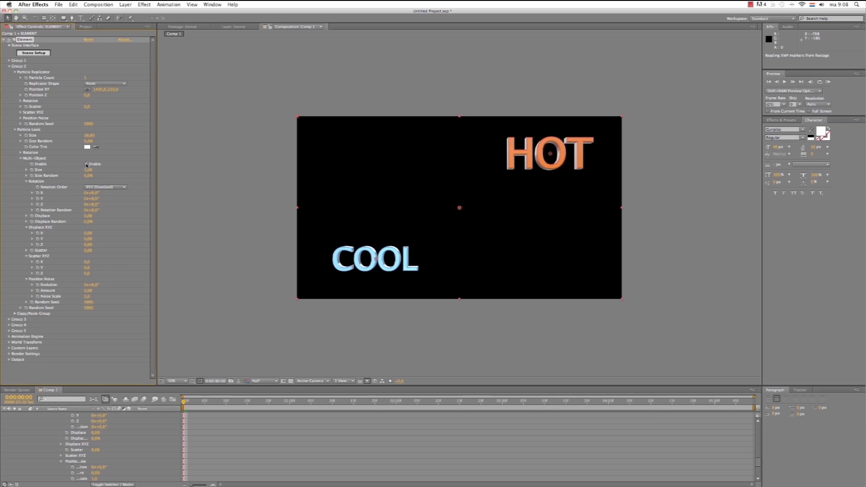
click(5, 66)
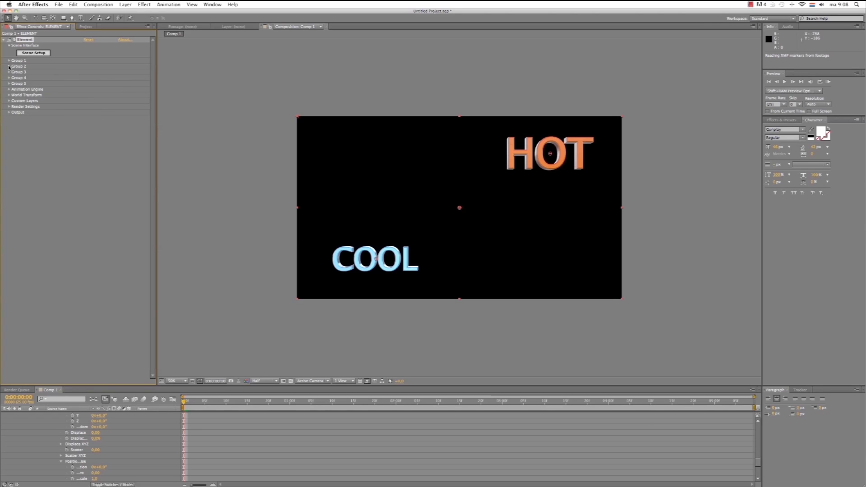
click(8, 89)
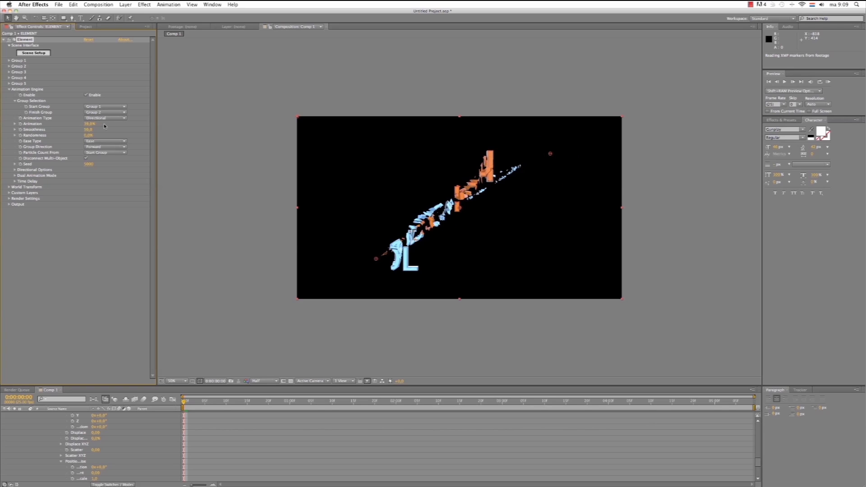
mouse_move(119, 136)
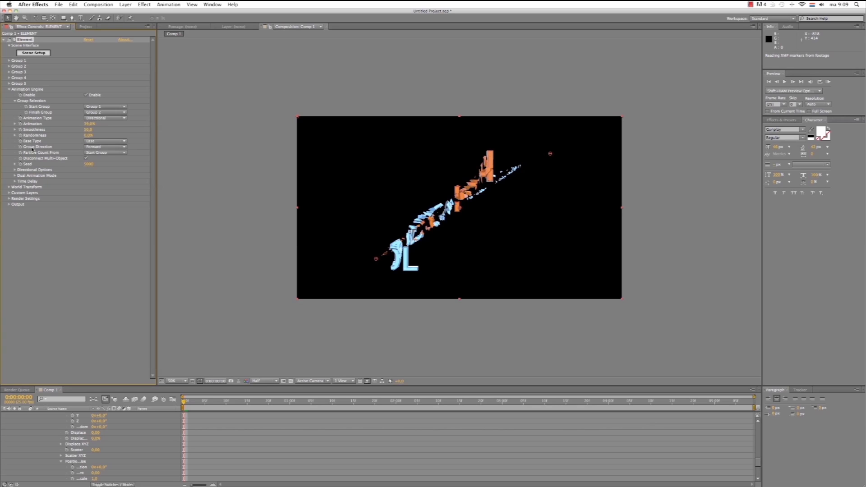
- Try Radial and Directional animation types in the Animation Engine, then settle on Random
click(104, 117)
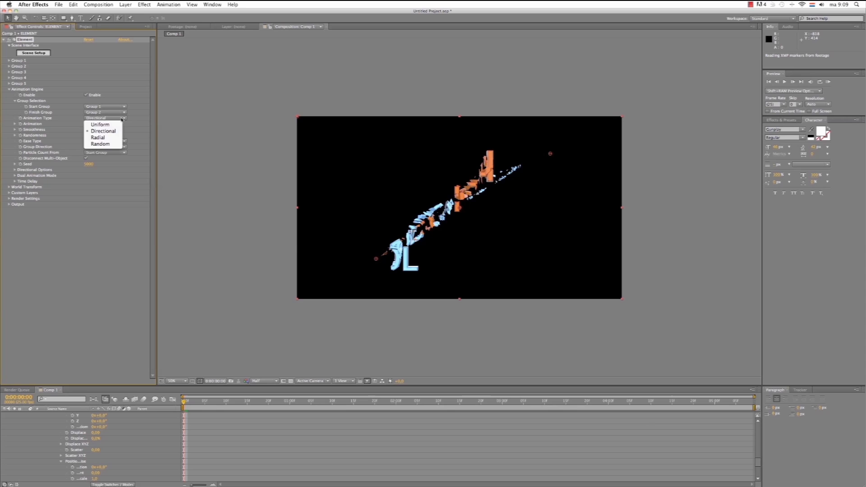
click(103, 131)
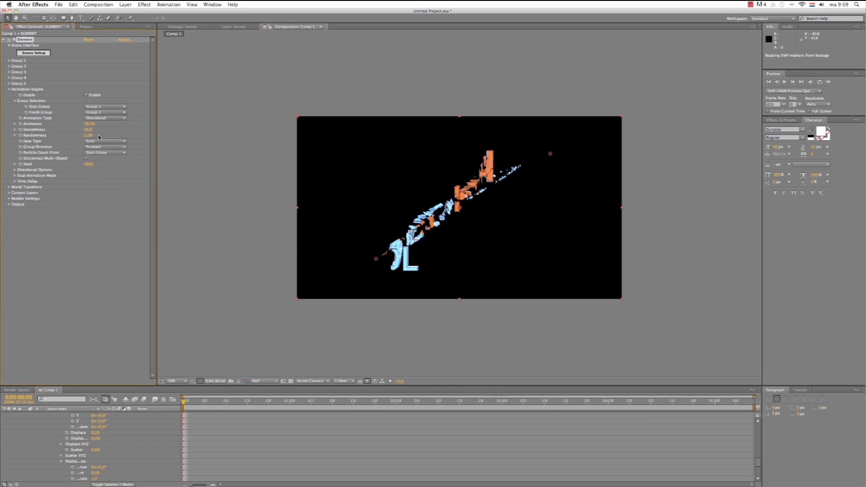
click(104, 117)
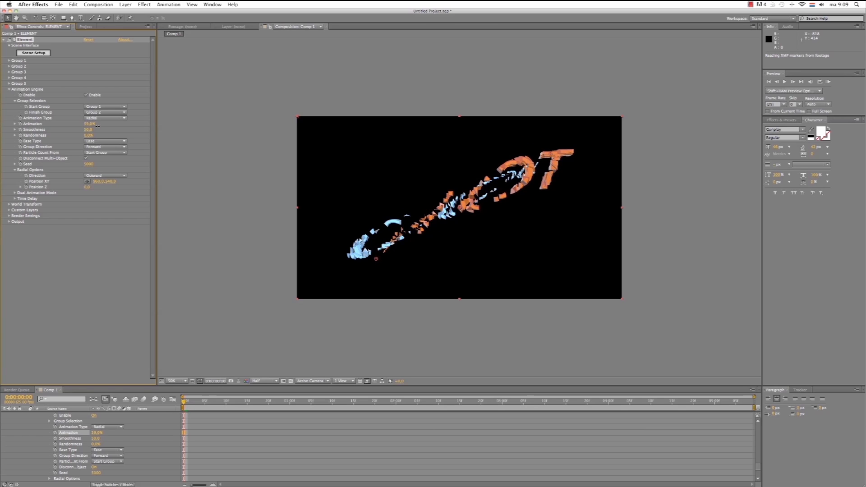
click(105, 117)
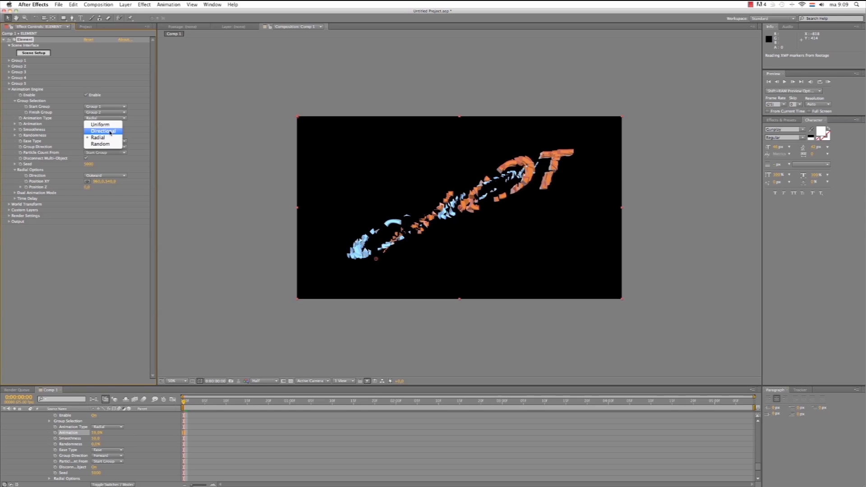
click(102, 131)
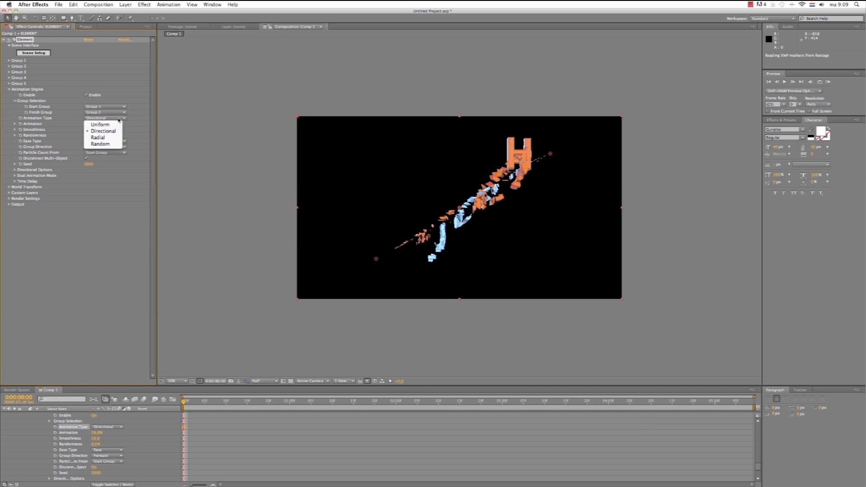
click(100, 143)
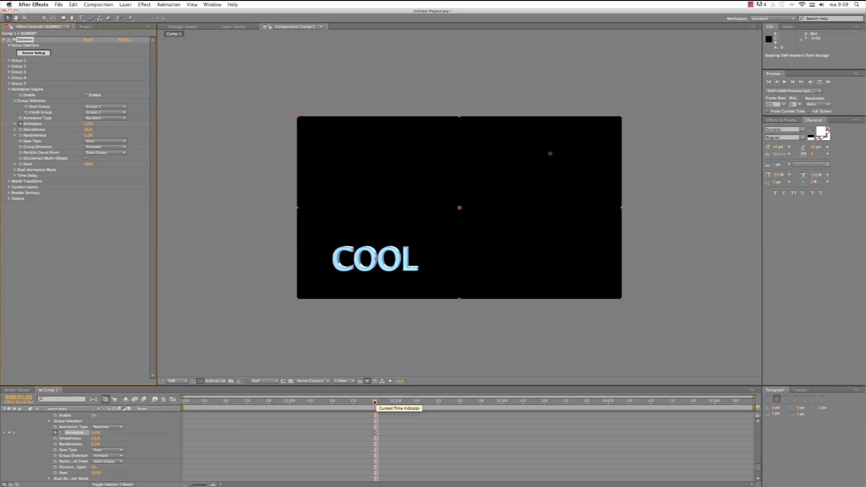
- Keyframe Animation from 0% at 0:00:01:20 to 100% later and scrub to check the shards mid-flight
drag(375, 400, 548, 401)
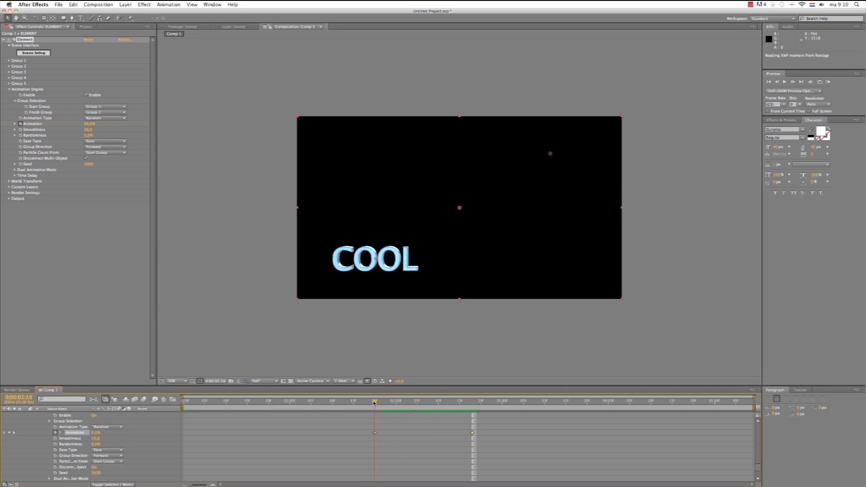
click(373, 400)
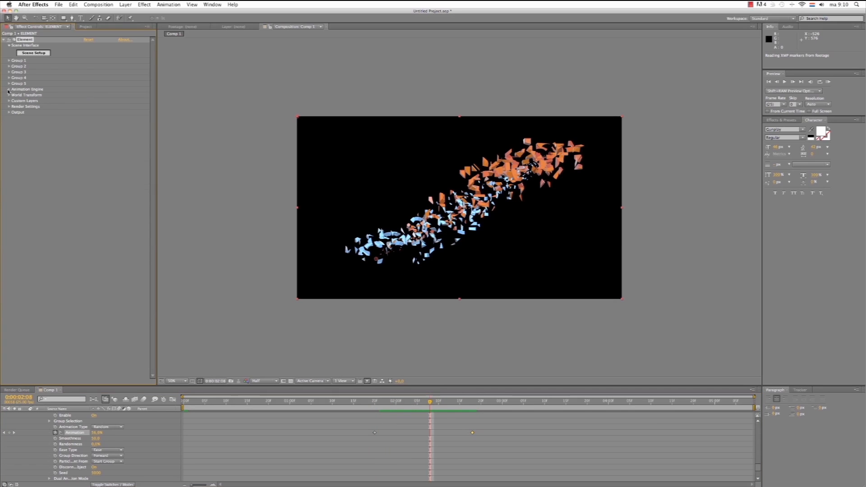
- Raise Group 1's Multi-Object Rotation Random and Displace Scatter so COOL's shards tumble and spread
click(9, 60)
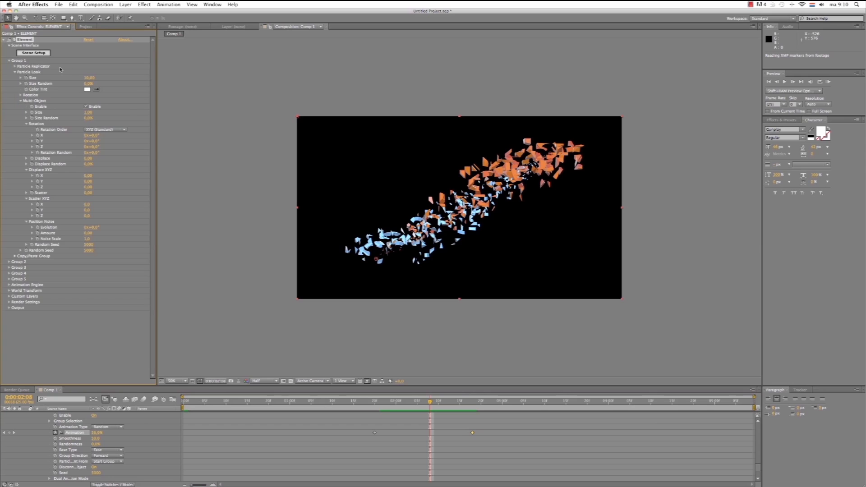
mouse_move(75, 163)
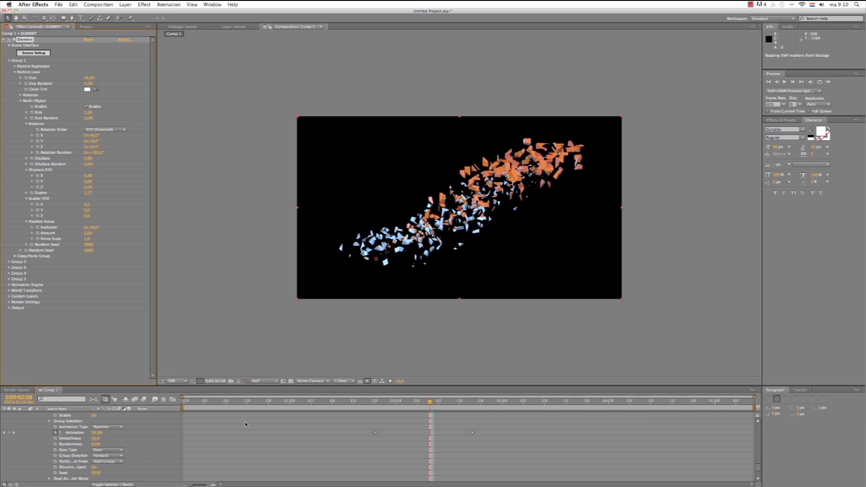
mouse_move(13, 432)
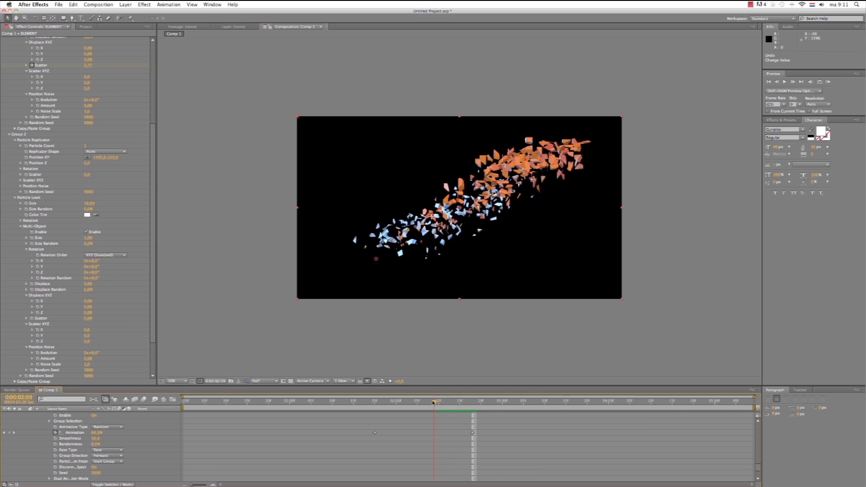
- At 0:00:01:20, keyframe Group 1 Rotation Random and Scatter at 0 so COOL starts intact
click(378, 400)
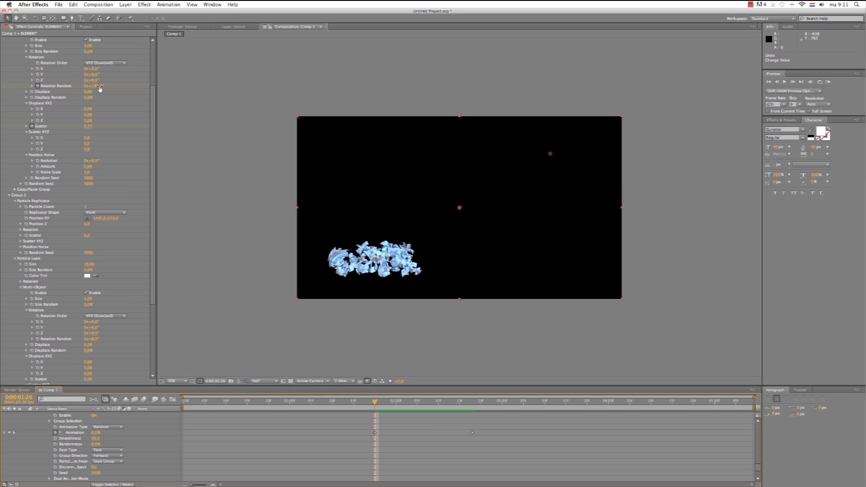
double_click(93, 86)
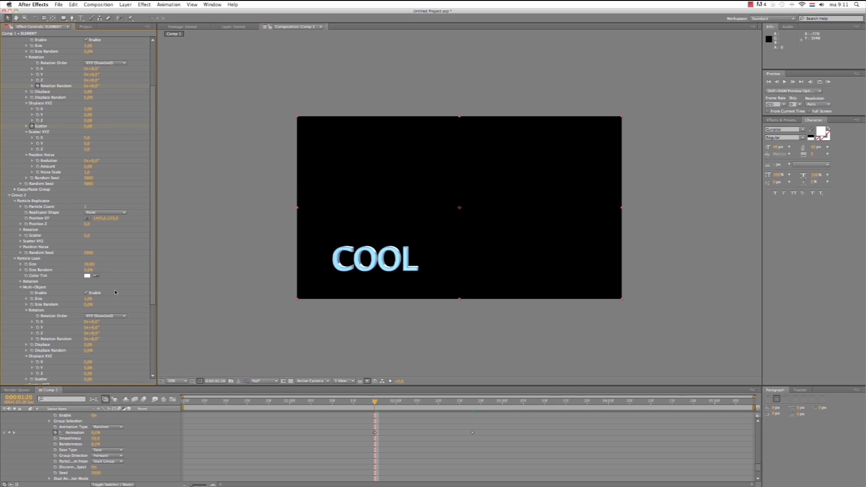
- Keyframe Group 2 Rotation Random and Scatter, setting both to 0 at 0:00:02:18 so HOT assembles cleanly
scroll(down, 3)
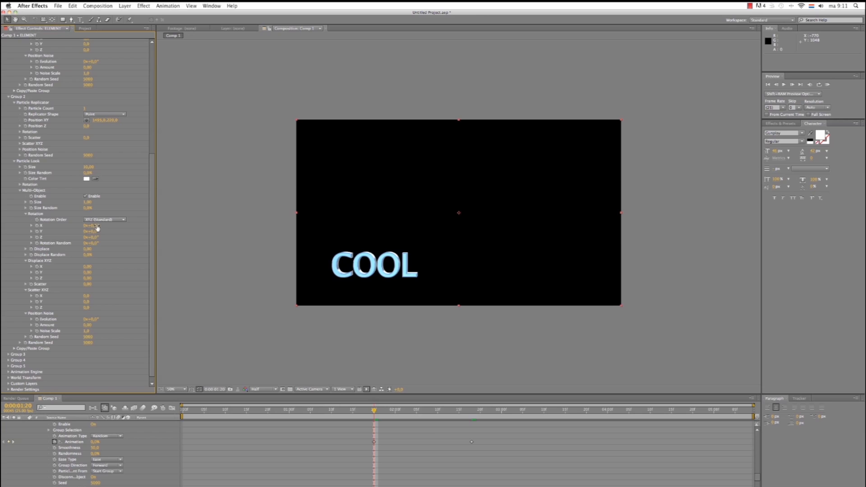
mouse_move(92, 246)
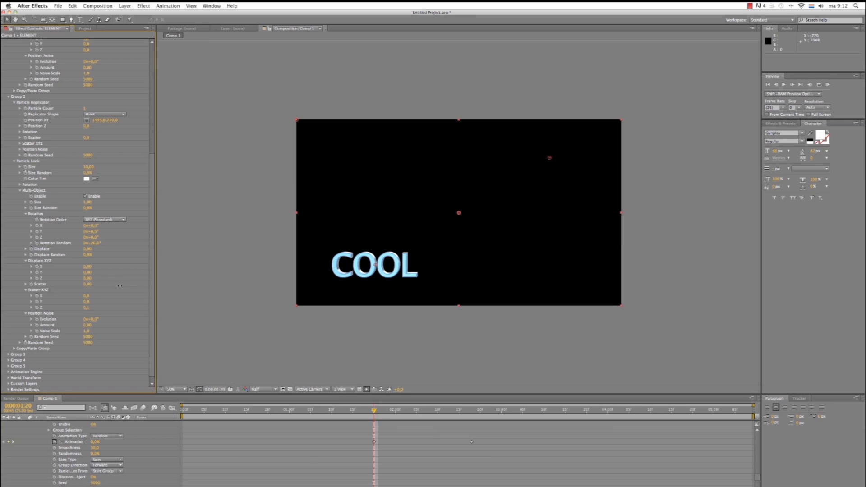
drag(87, 284, 98, 284)
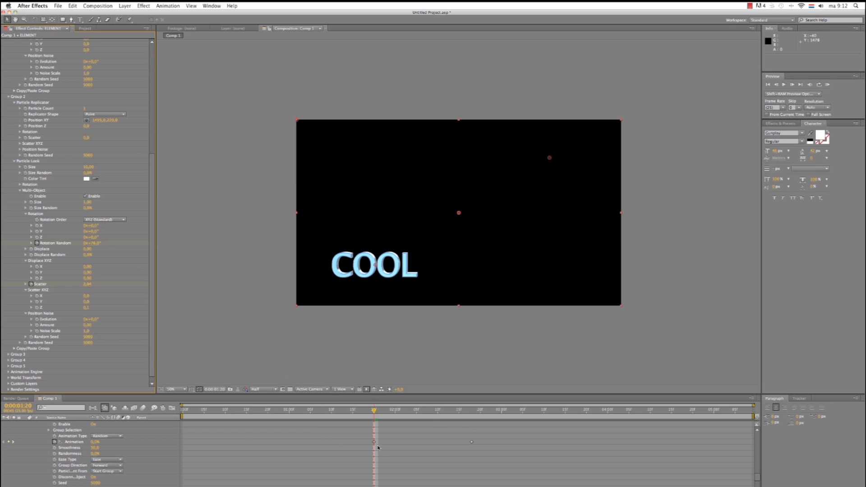
mouse_move(13, 445)
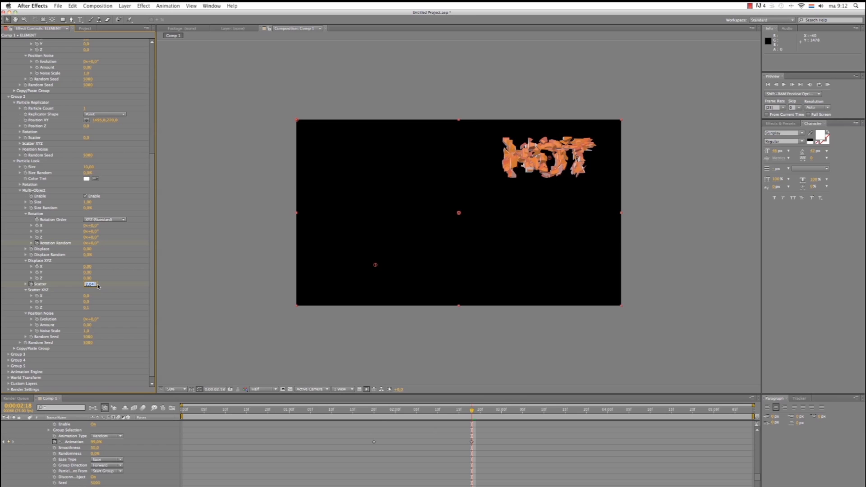
text(0)
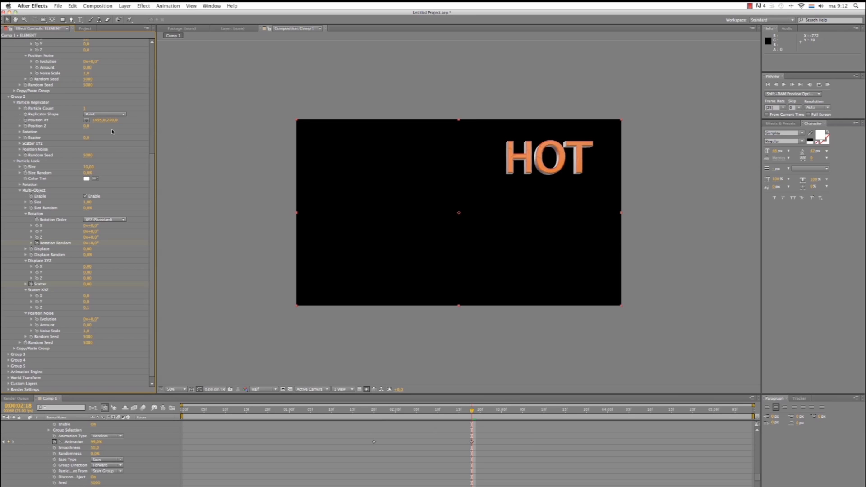
scroll(down, 3)
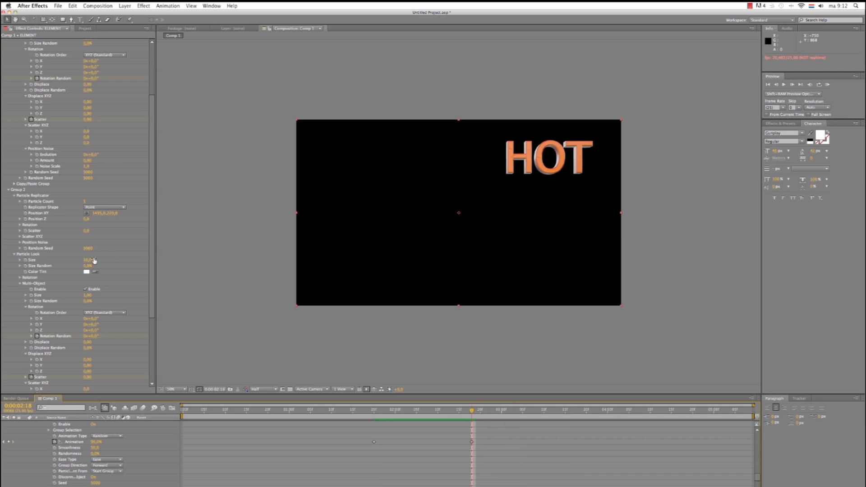
mouse_move(112, 333)
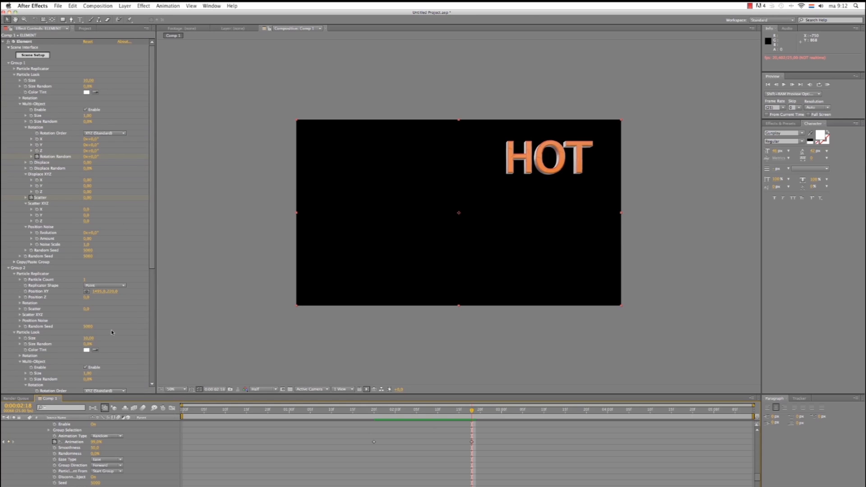
mouse_move(143, 216)
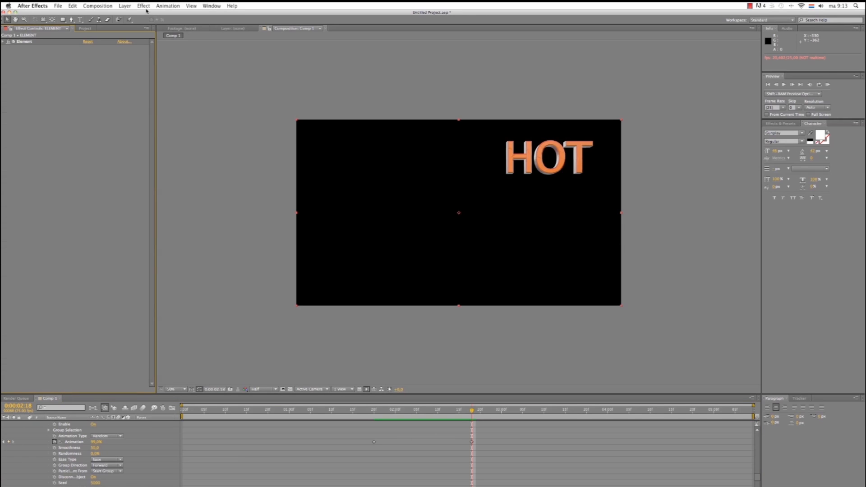
- Create a new two-node camera, Camera 1, via Layer > New > Camera with default settings
click(124, 5)
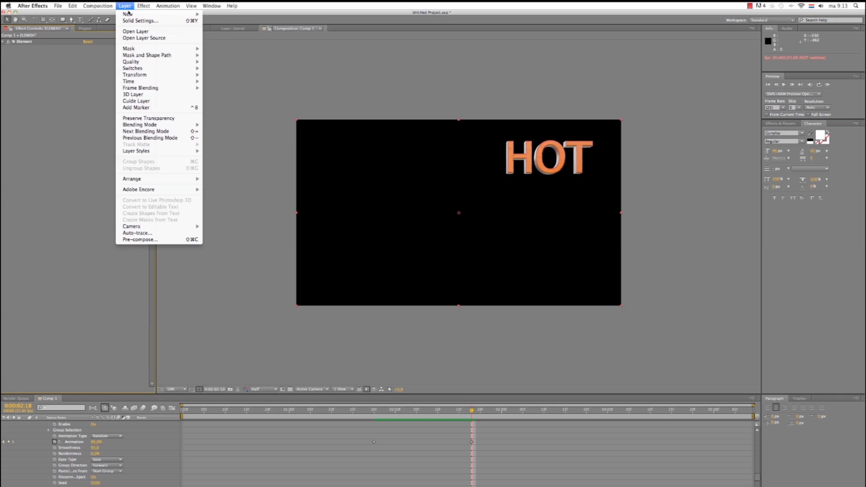
click(131, 225)
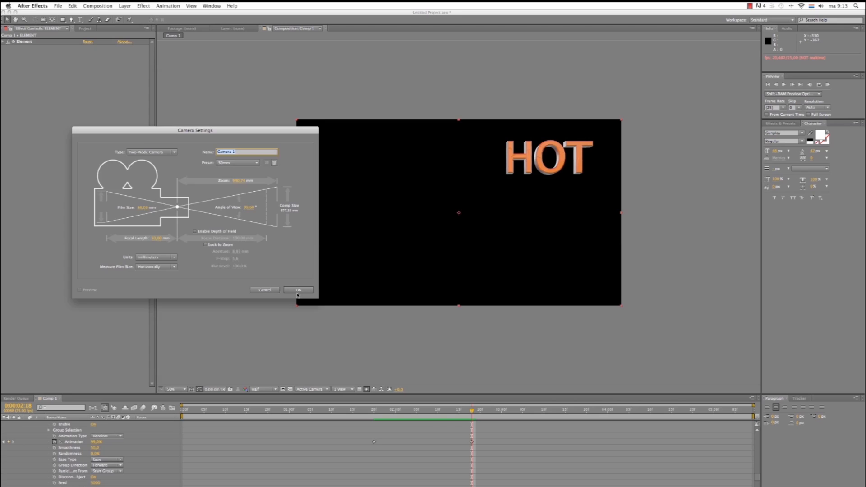
click(298, 290)
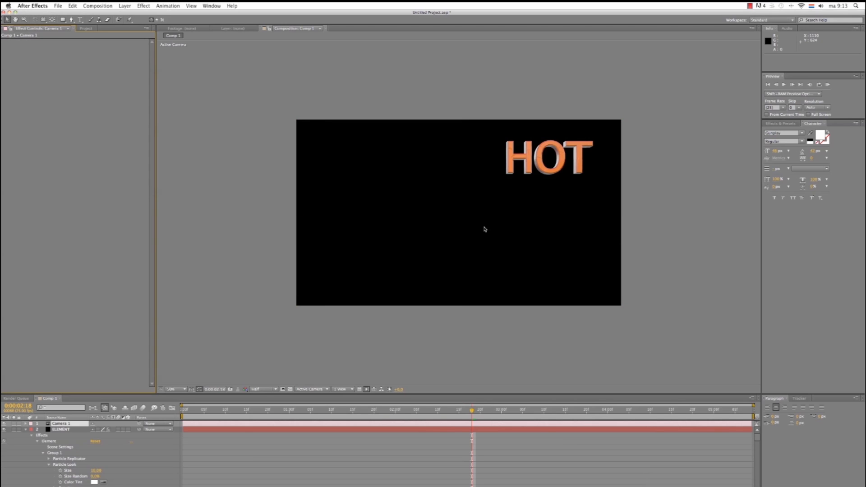
mouse_move(506, 215)
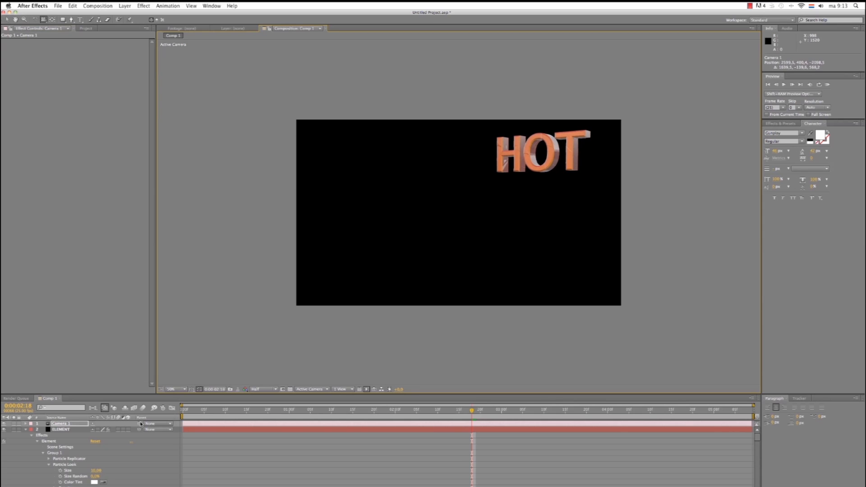
- Orbit to a tilted view of HOT and keyframe Camera 1's transform properties at 0:00:02:18
click(26, 424)
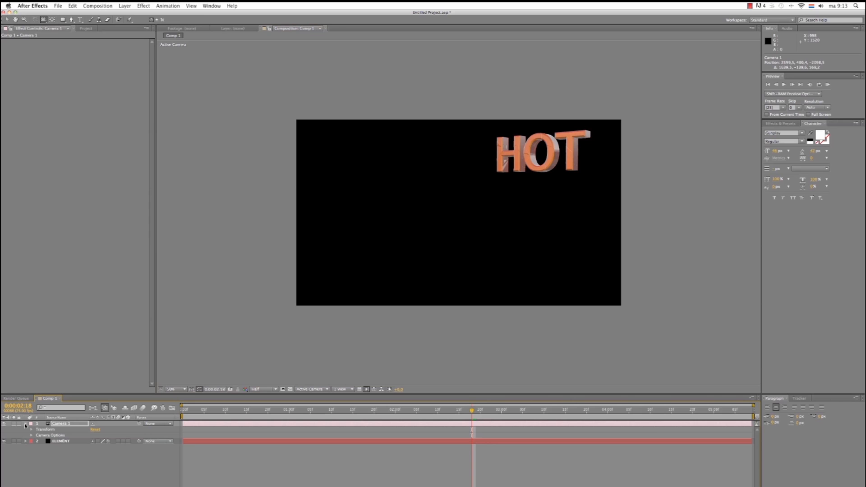
click(31, 429)
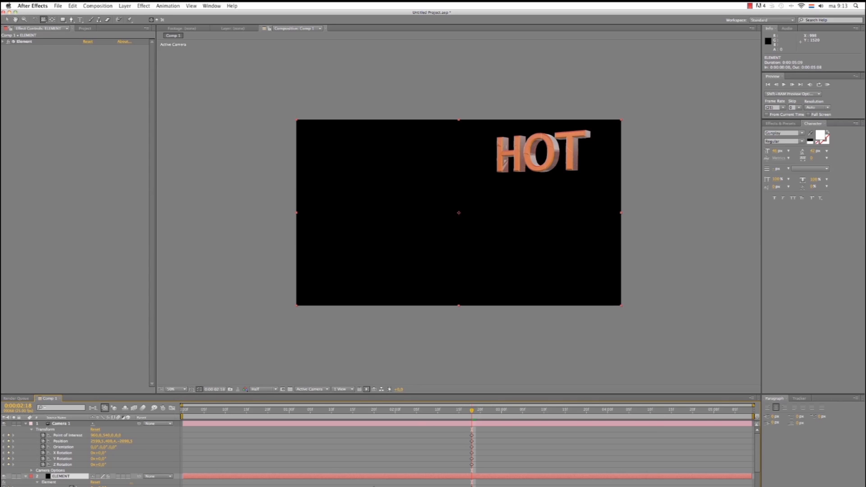
- Keyframe Camera 1 at a new orbit angle at 1:20 and scrub through the shatter to preview
drag(470, 409, 374, 409)
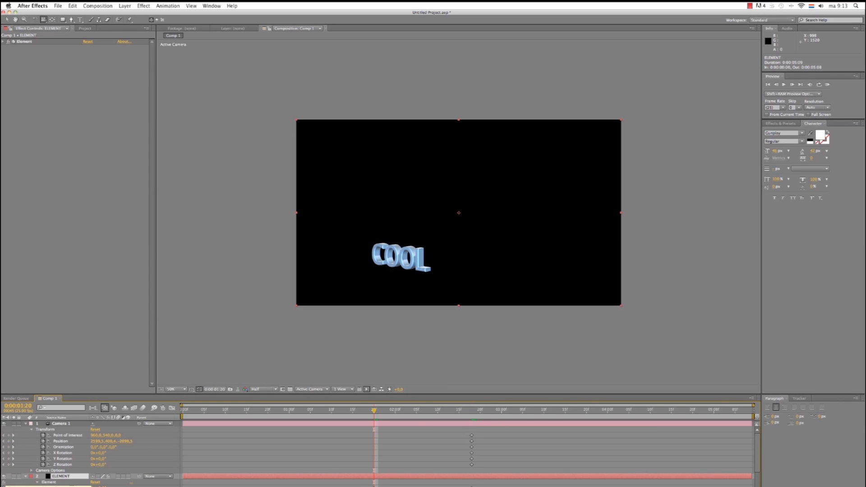
mouse_move(384, 306)
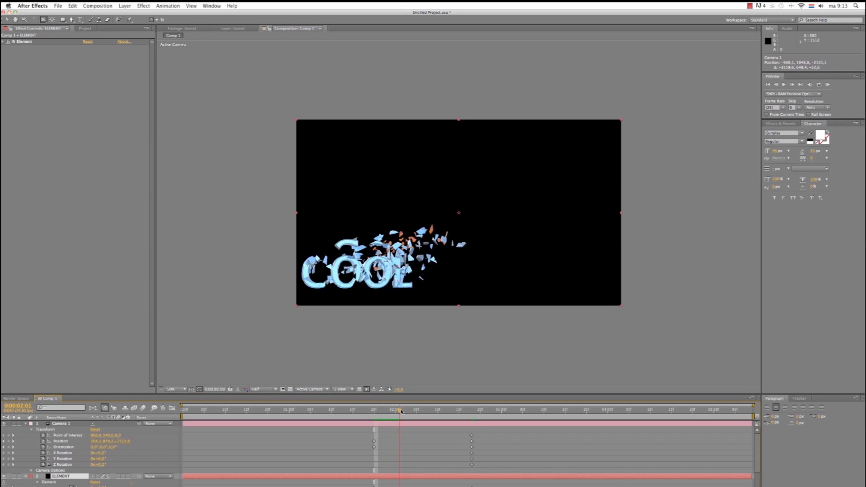
drag(401, 411, 463, 410)
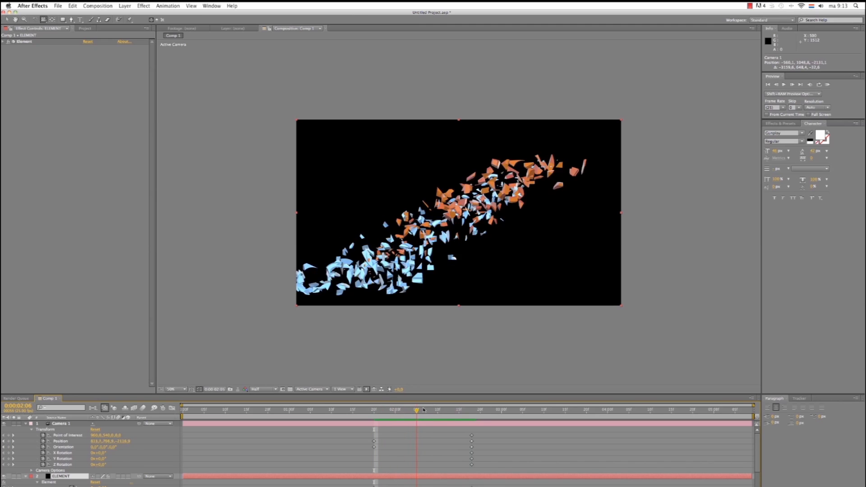
click(476, 409)
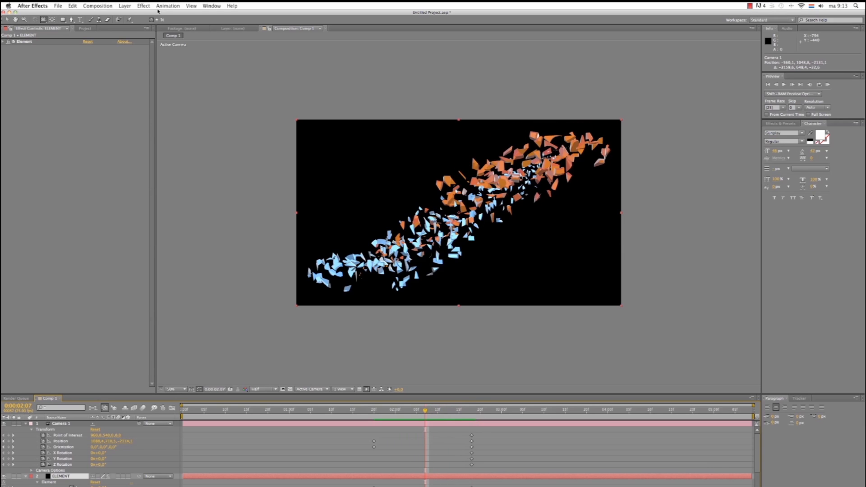
- Create a black solid named BG via Layer > New > Solid and place it beneath ELEMENT
click(125, 6)
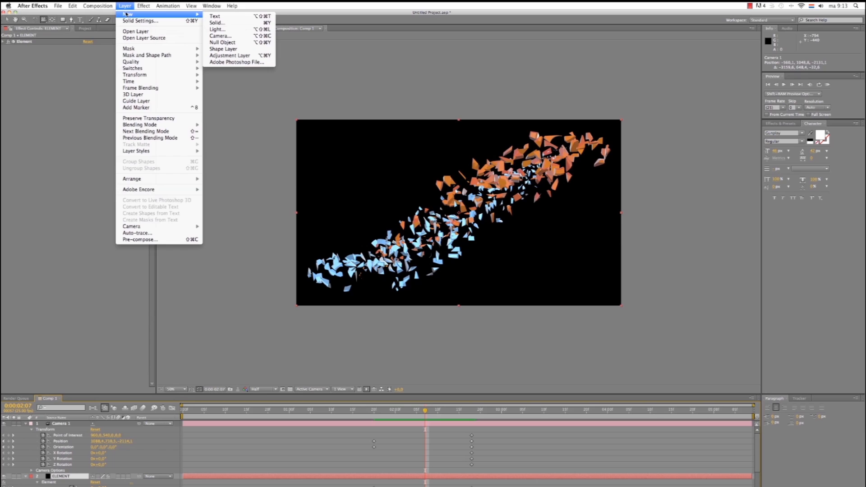
click(140, 20)
text(BG)
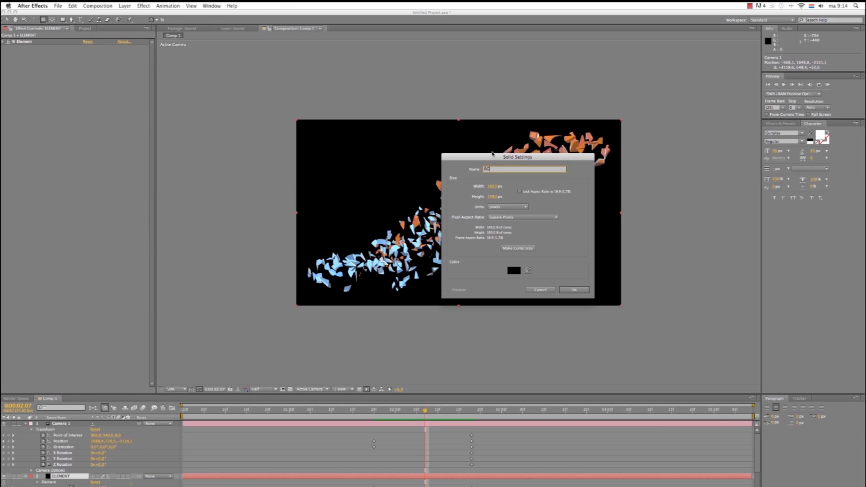
click(574, 290)
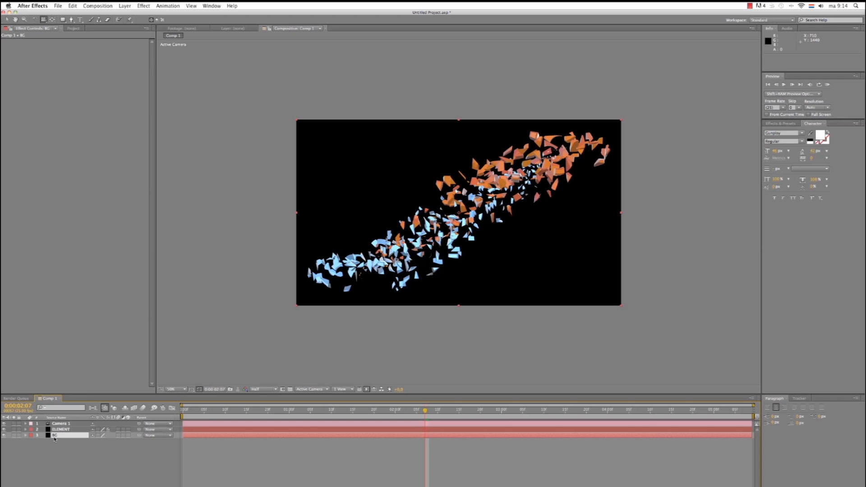
- Apply a Ramp effect to BG set to Radial Ramp with its start point at frame centre
click(144, 5)
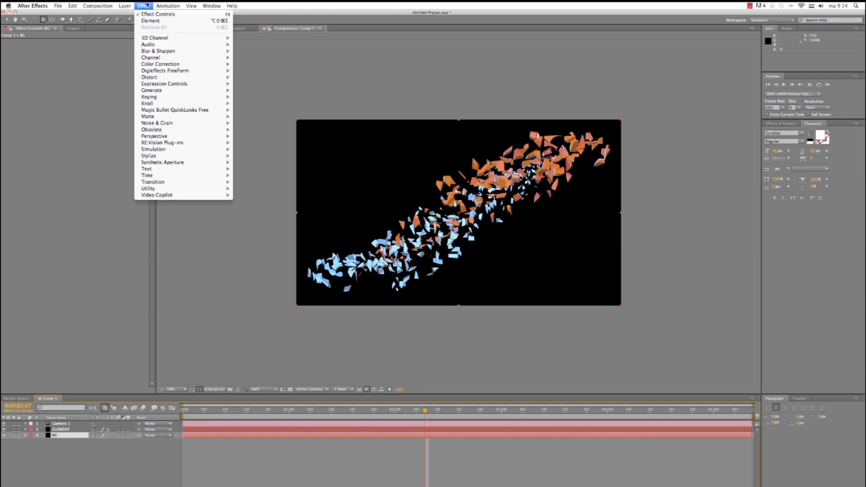
mouse_move(152, 90)
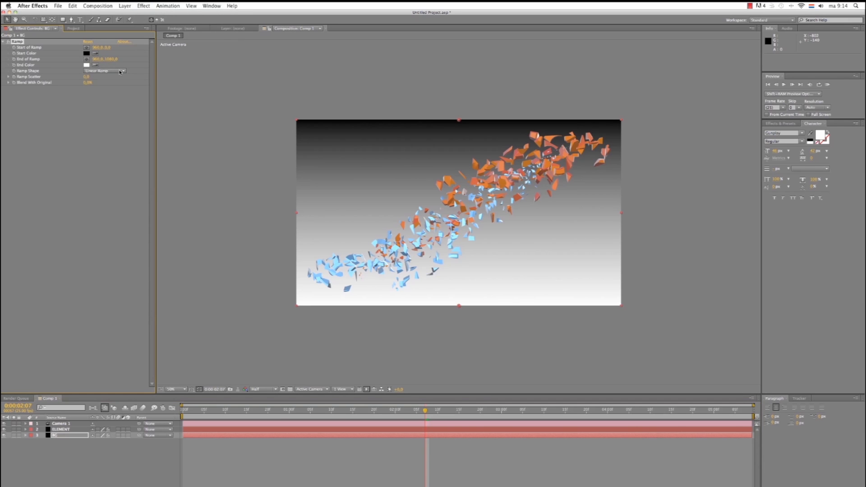
click(104, 70)
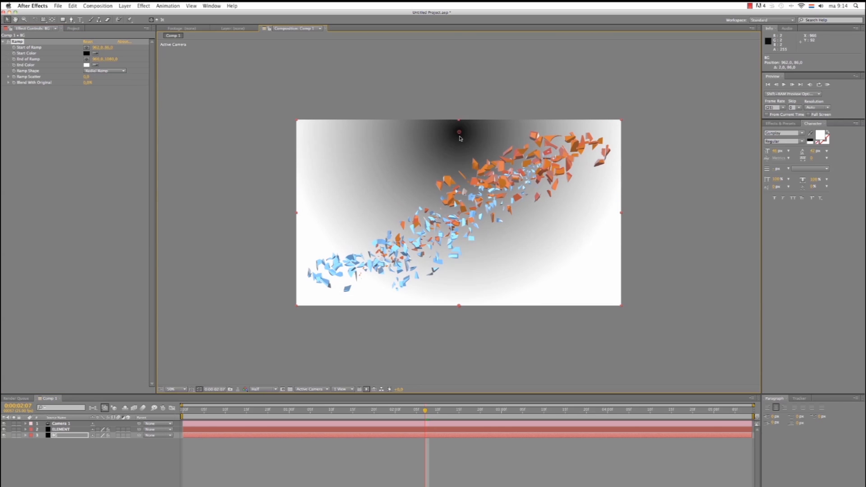
drag(459, 131, 458, 166)
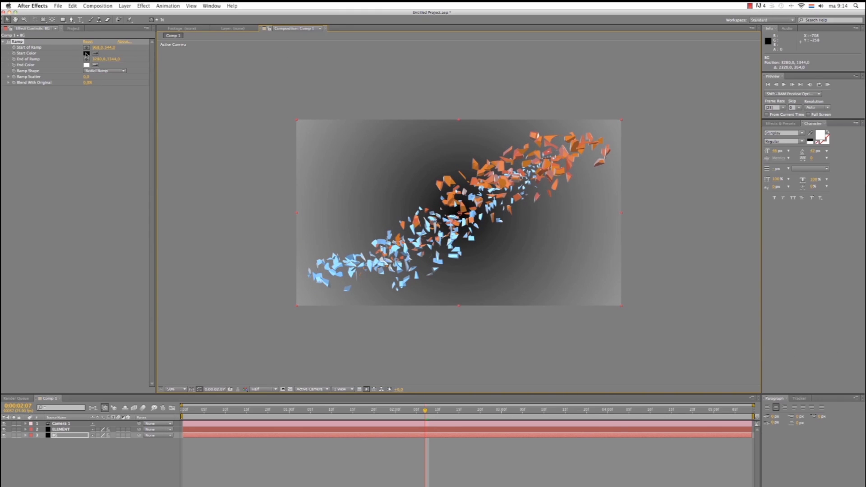
- Set Ramp Start Color to blue, End Color to black, and pull the end point closer to centre
click(87, 53)
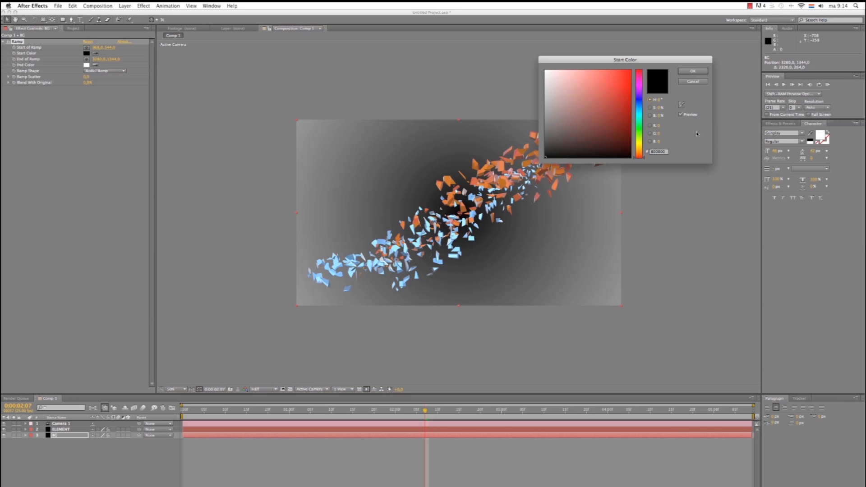
click(627, 95)
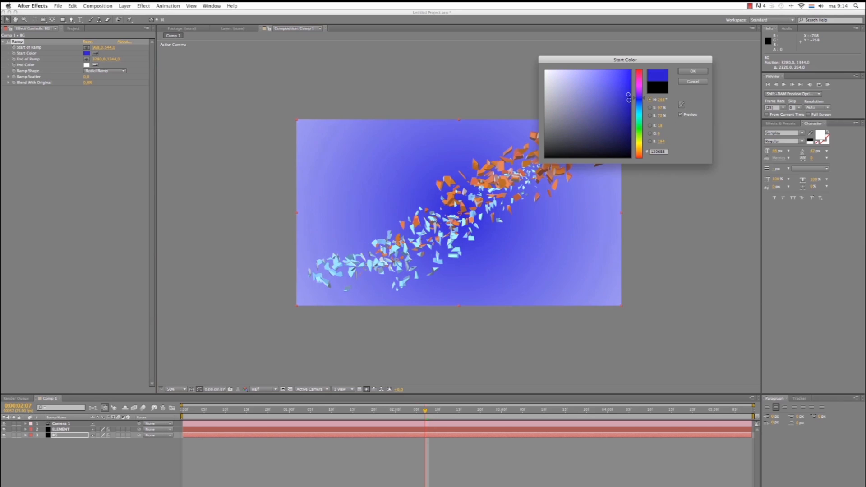
click(593, 107)
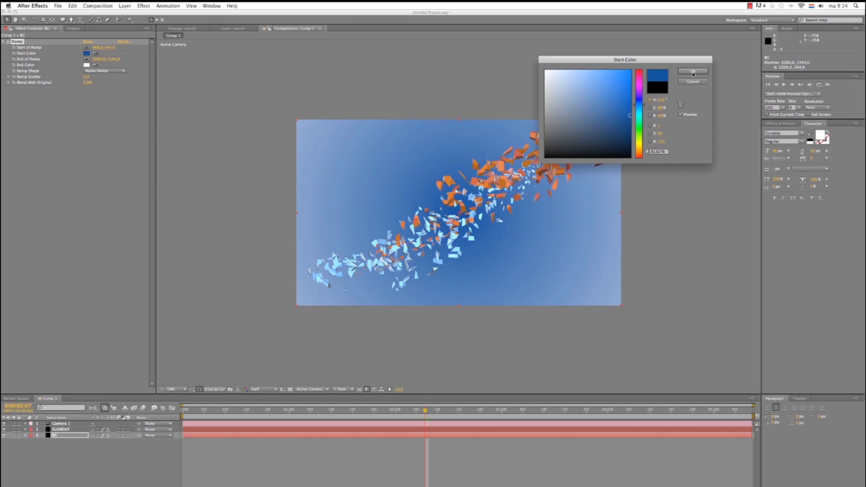
click(692, 71)
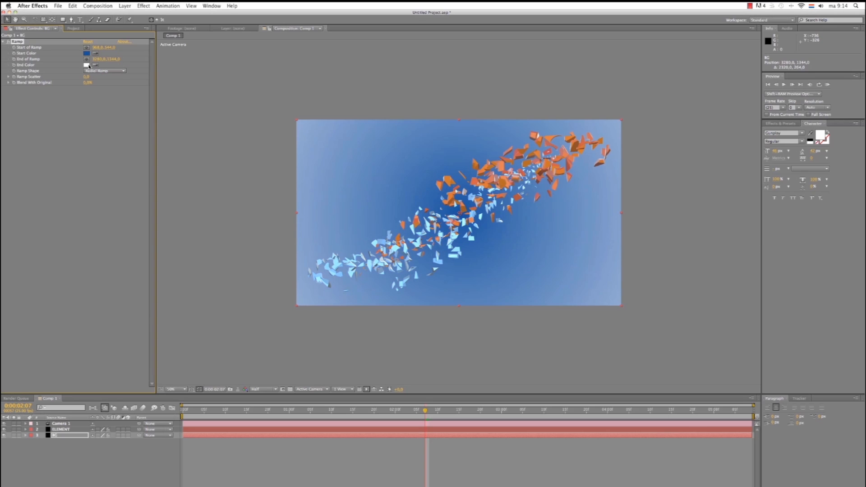
click(87, 65)
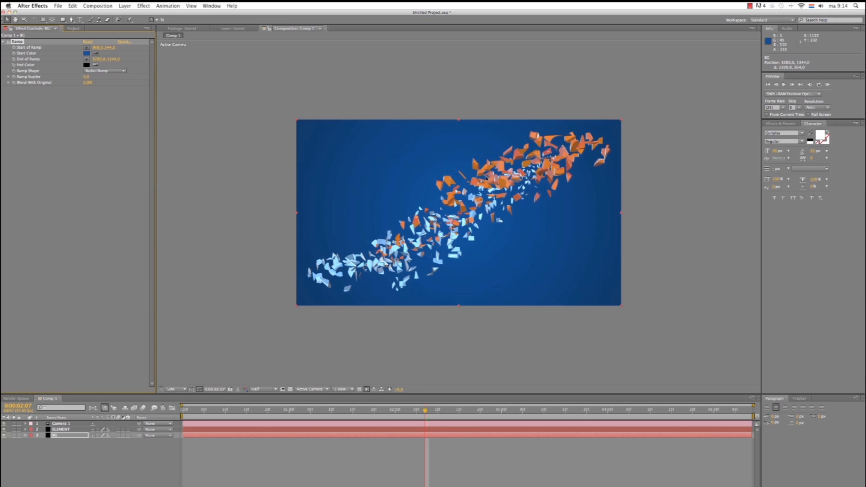
mouse_move(572, 258)
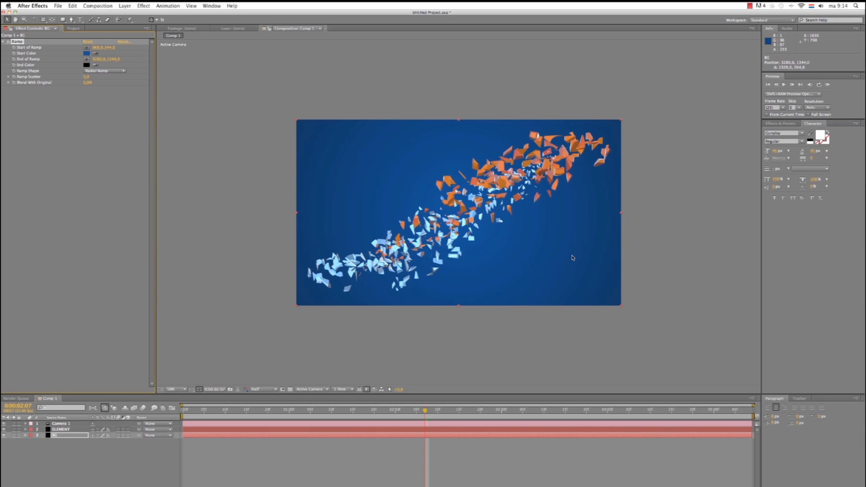
click(171, 388)
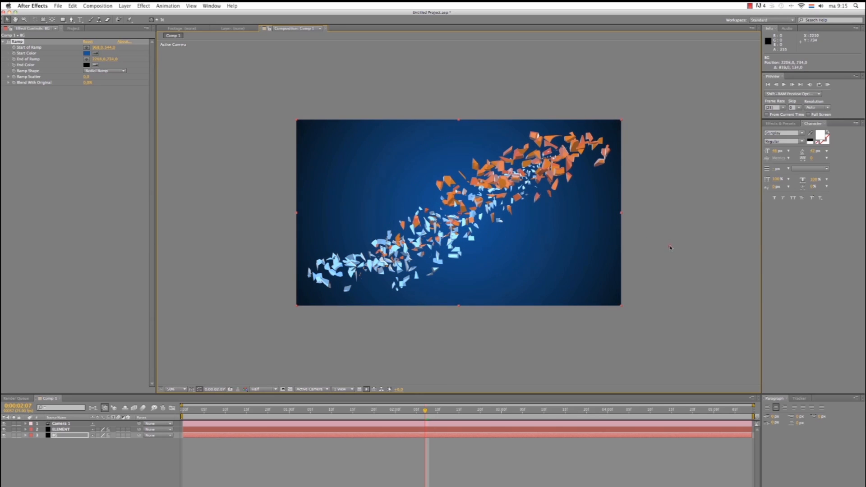
mouse_move(442, 317)
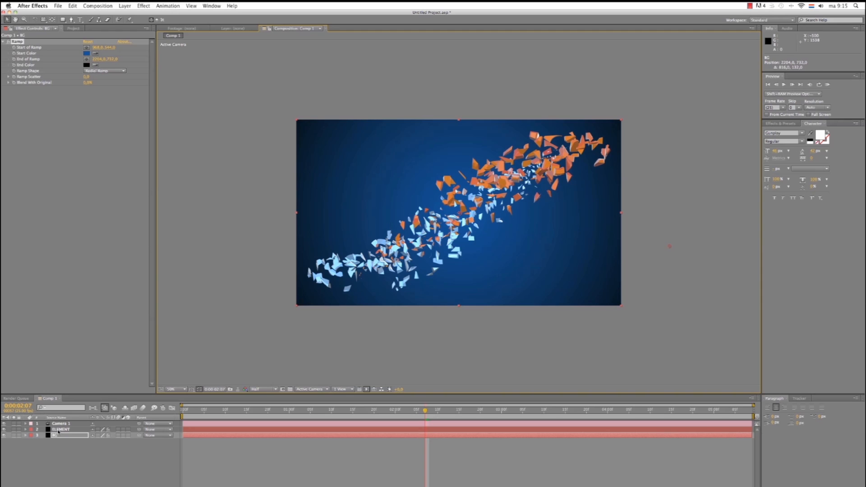
- Keyframe Ramp Start Color blue at the transition start and orange at the HOT keyframe
click(60, 430)
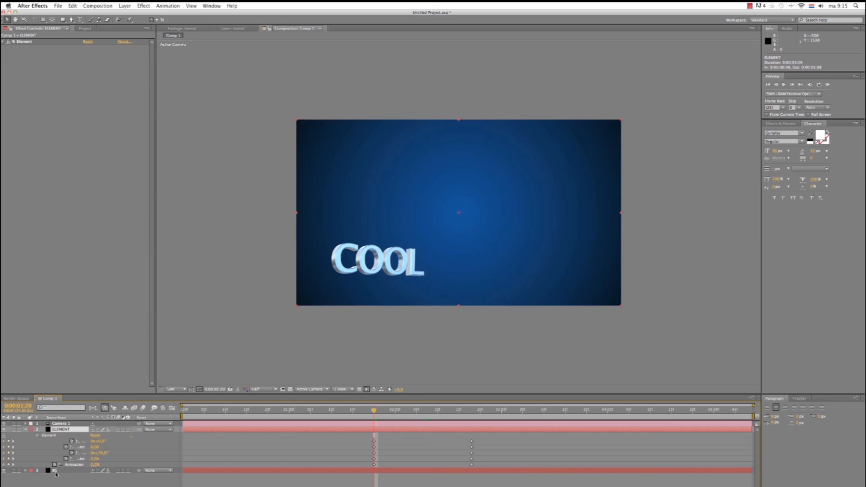
click(55, 469)
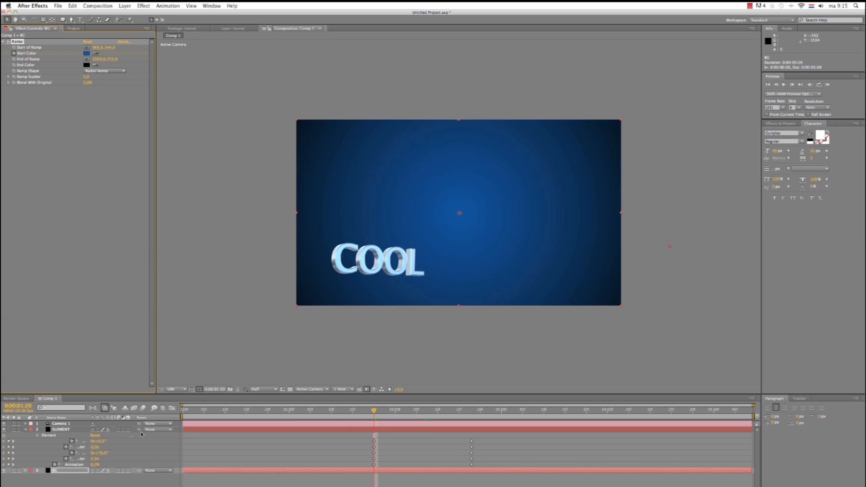
mouse_move(12, 442)
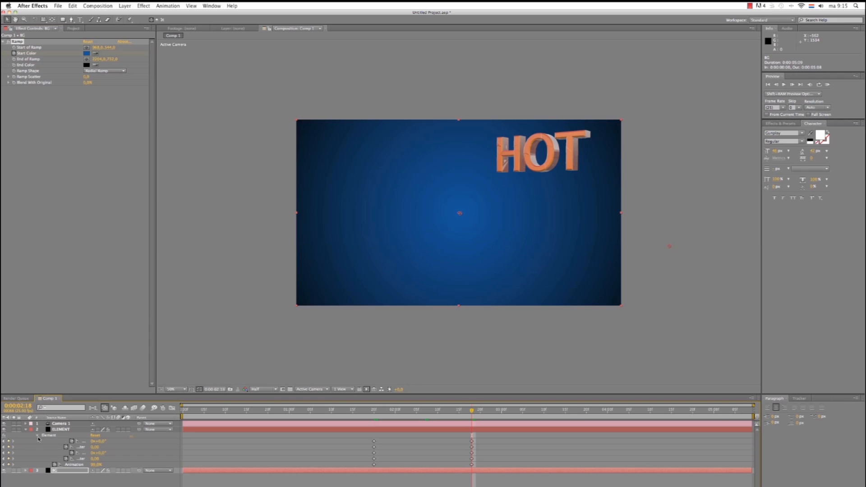
click(86, 53)
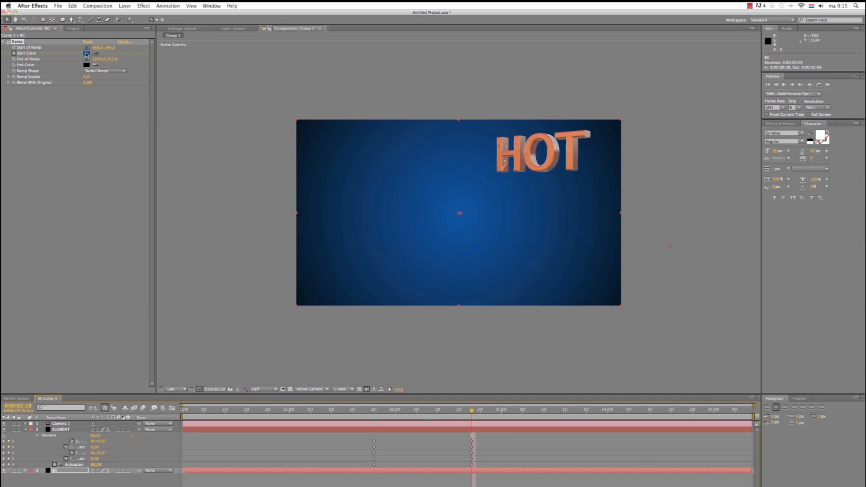
click(87, 54)
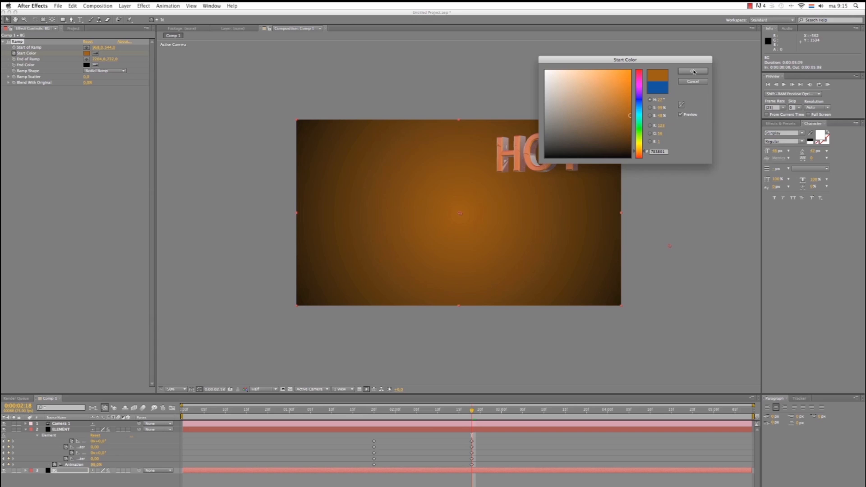
click(692, 71)
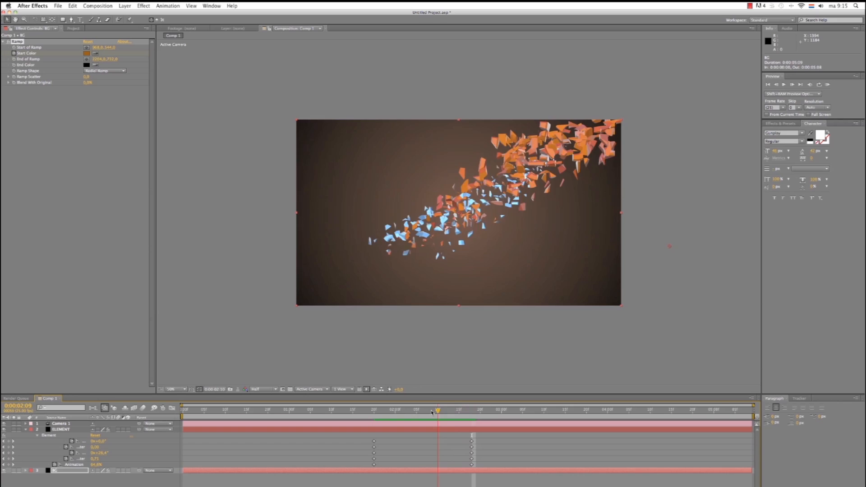
drag(438, 412, 403, 411)
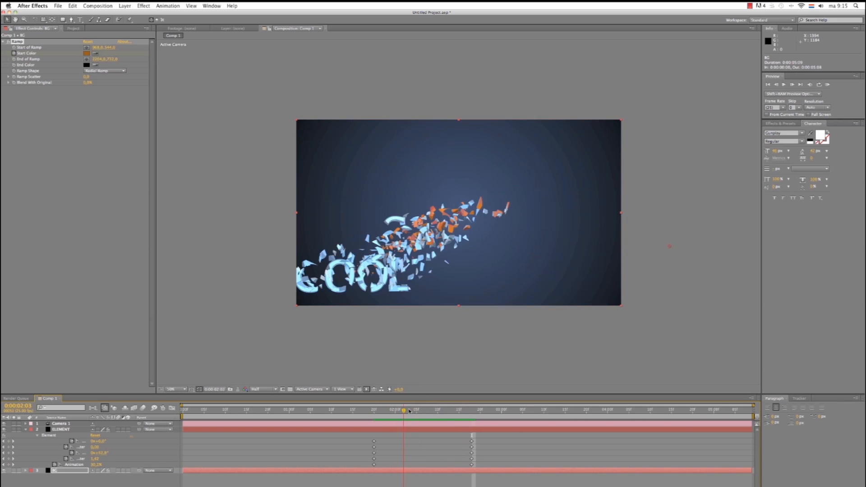
drag(408, 409, 419, 409)
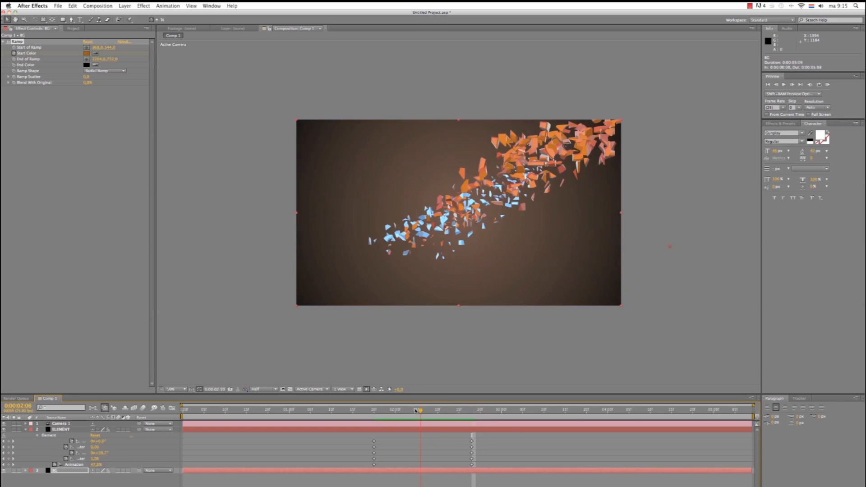
click(428, 410)
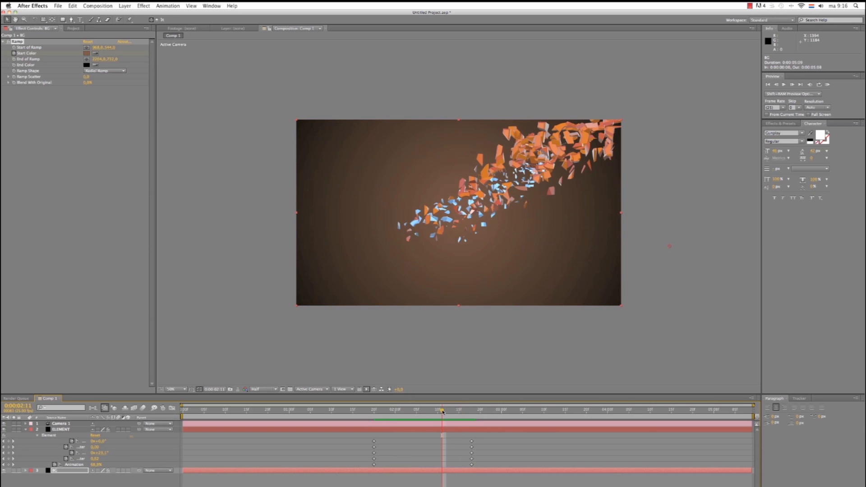
- Enable Motion Blur under Element 3D's Render Settings on the ELEMENT layer
click(62, 429)
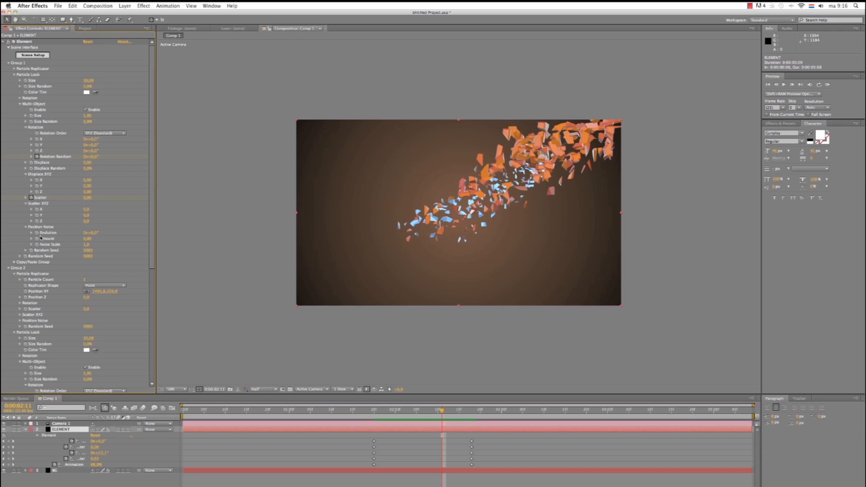
scroll(down, 3)
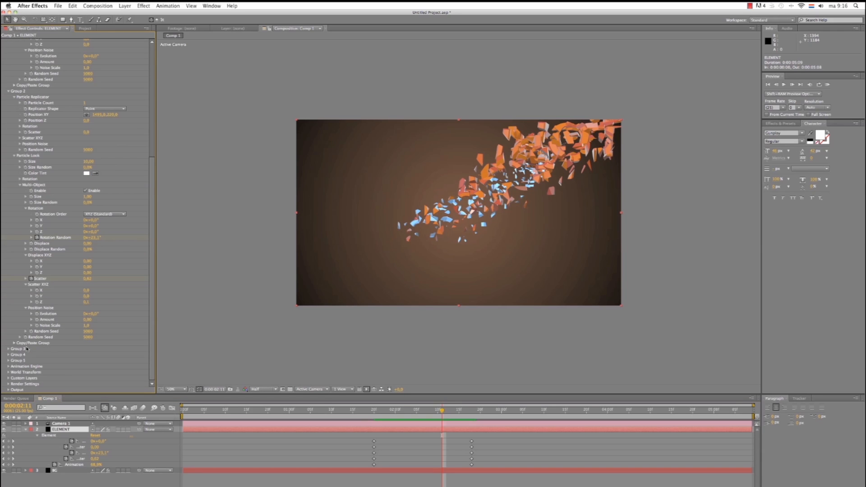
scroll(down, 3)
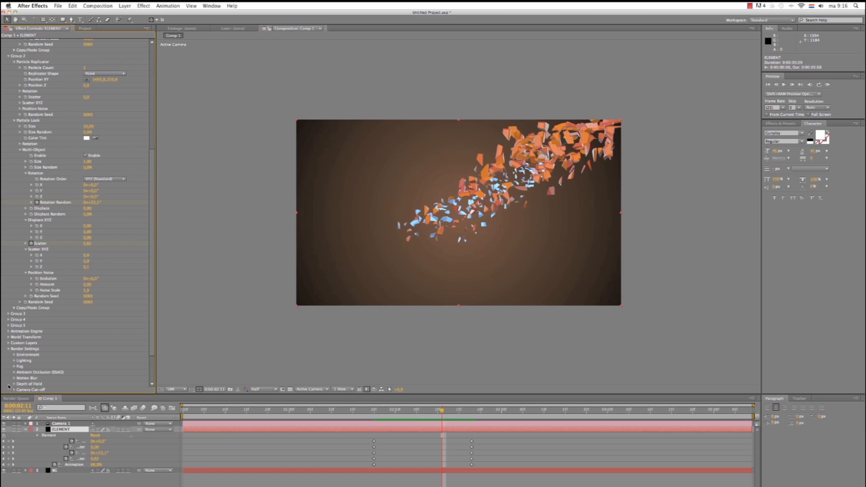
scroll(down, 3)
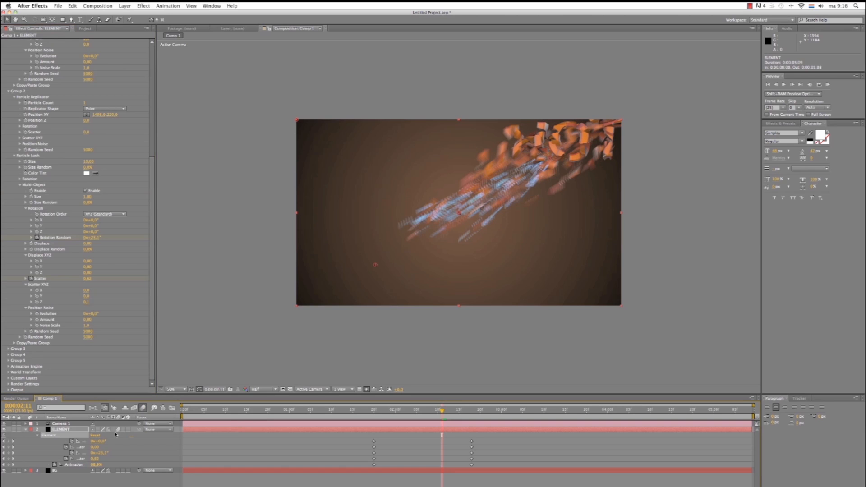
click(438, 410)
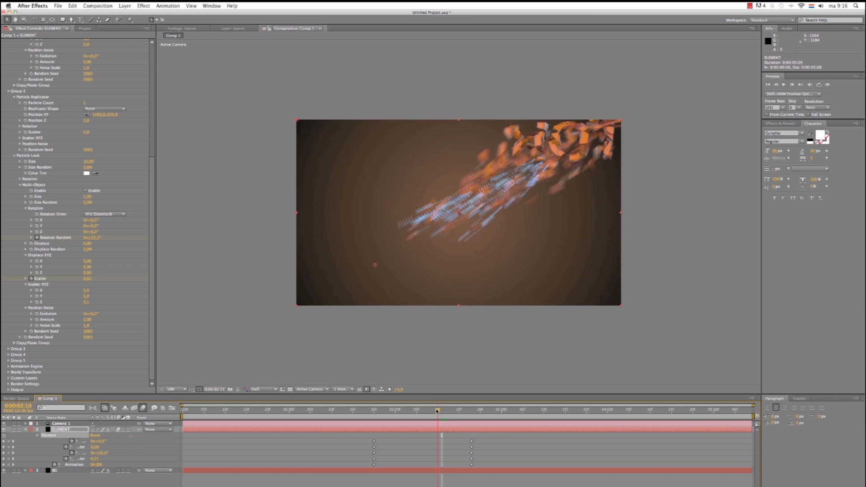
drag(436, 409, 370, 410)
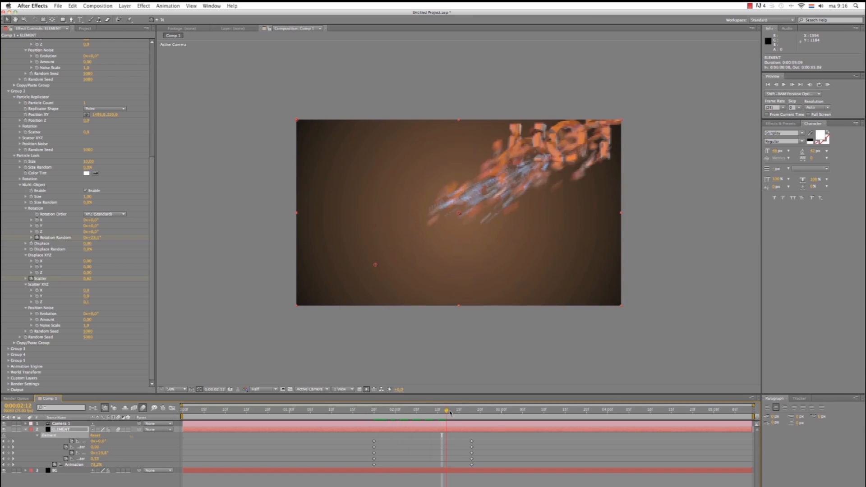
drag(446, 411, 404, 411)
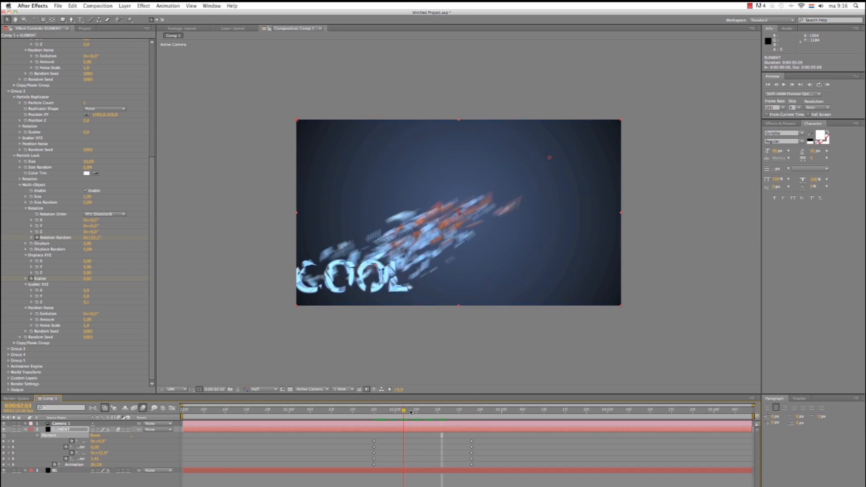